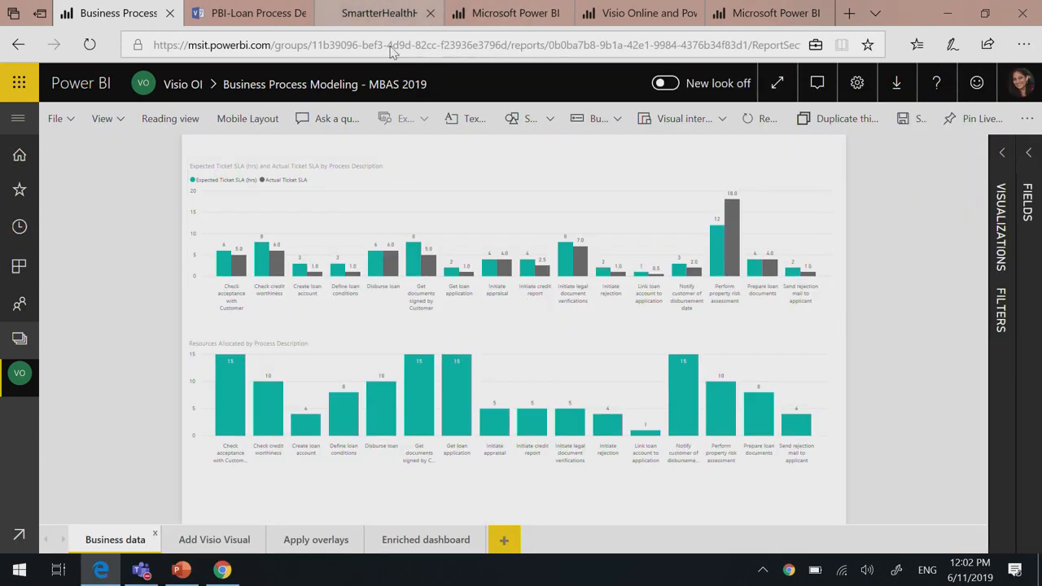
Step: Switch from the browser to the Healthcare report tab in Teams
left_click(140, 570)
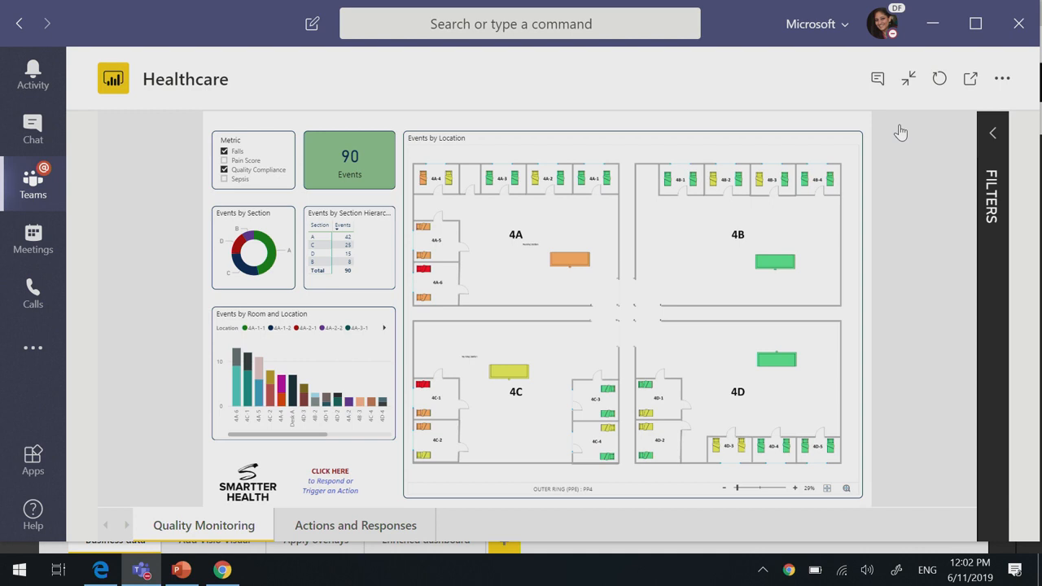
mouse_move(474, 70)
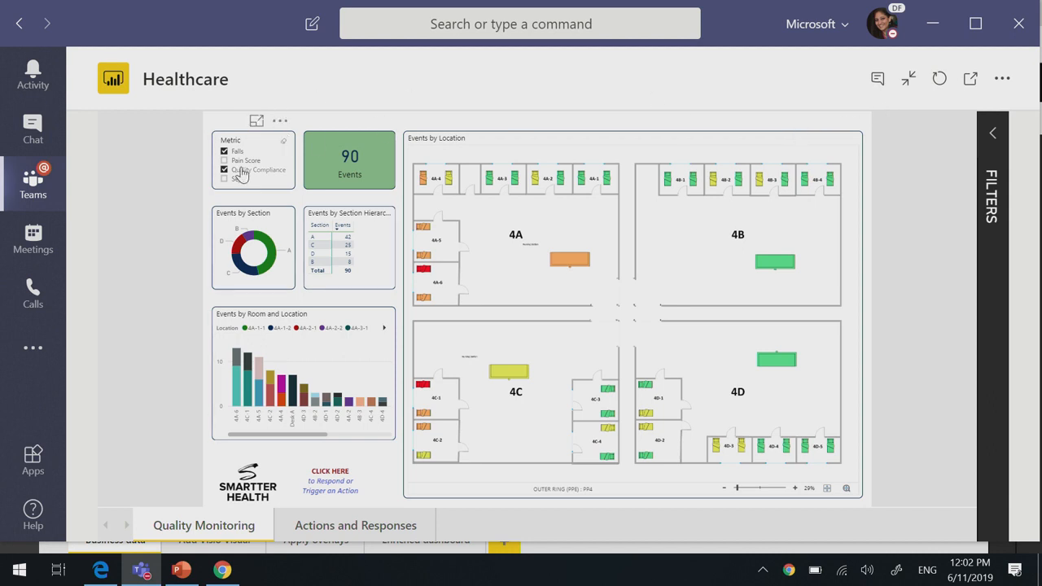
mouse_move(241, 170)
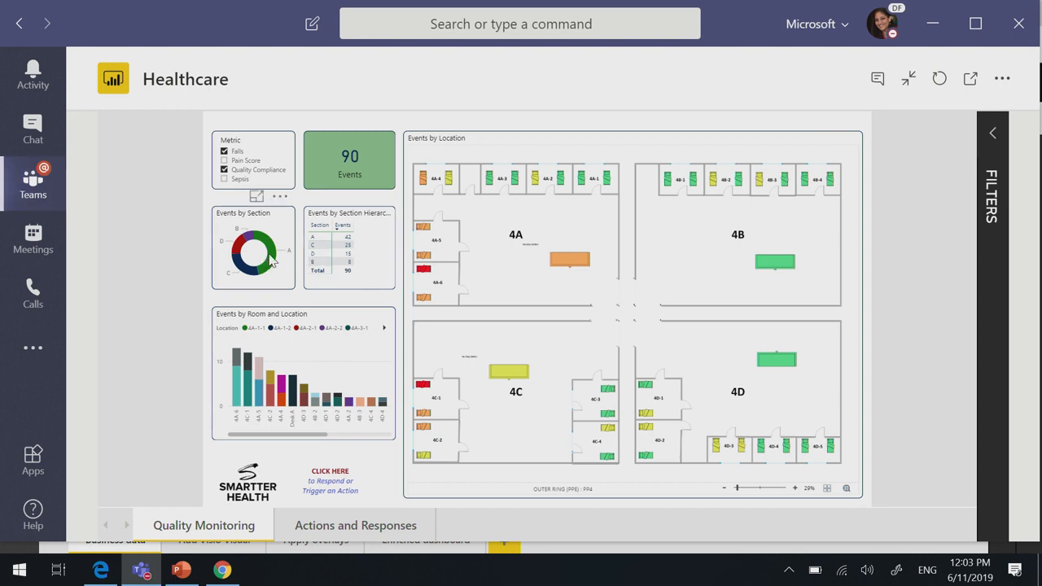
left_click(570, 261)
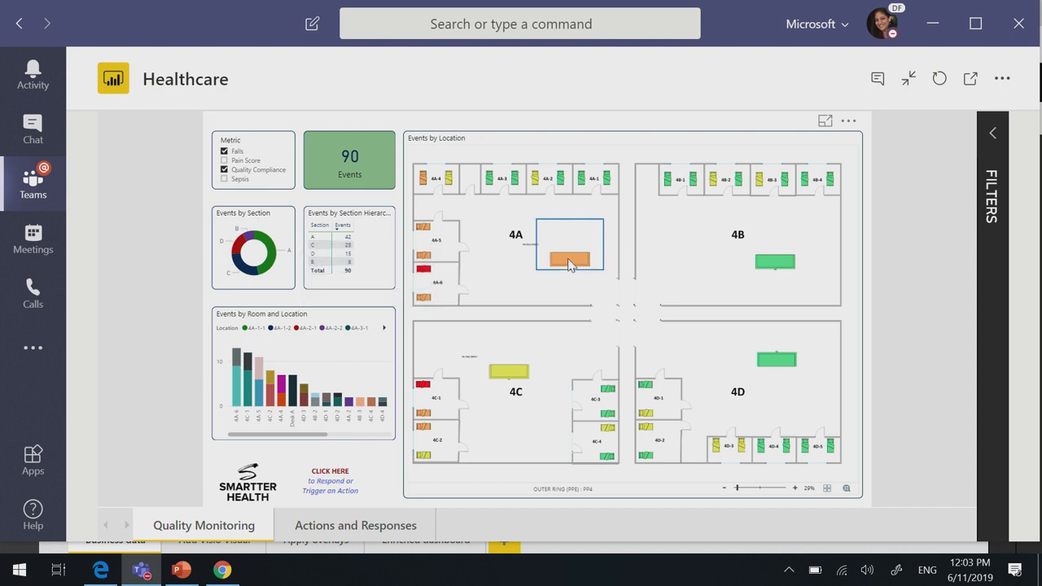
left_click(569, 244)
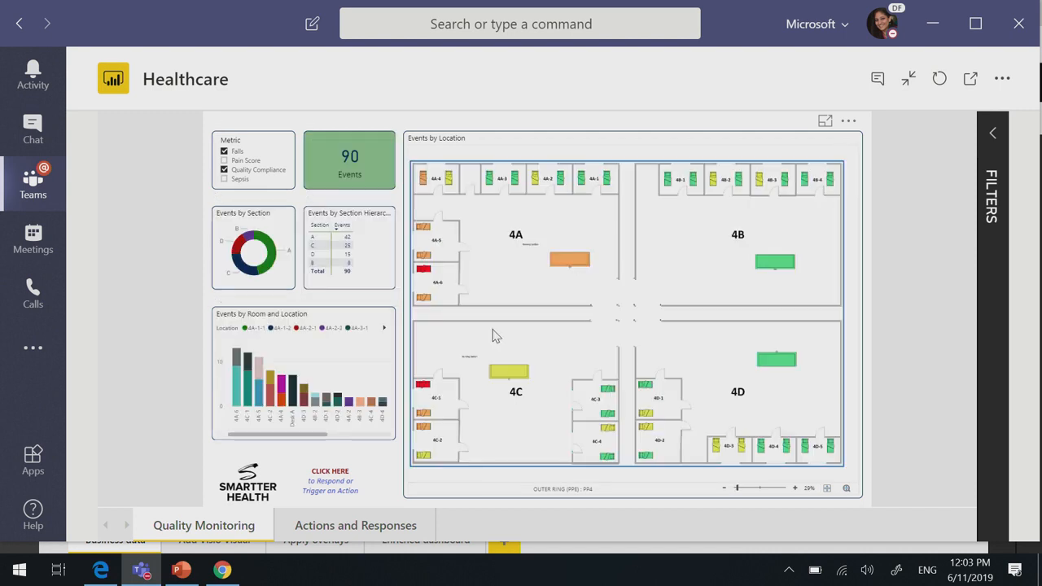
mouse_move(512, 310)
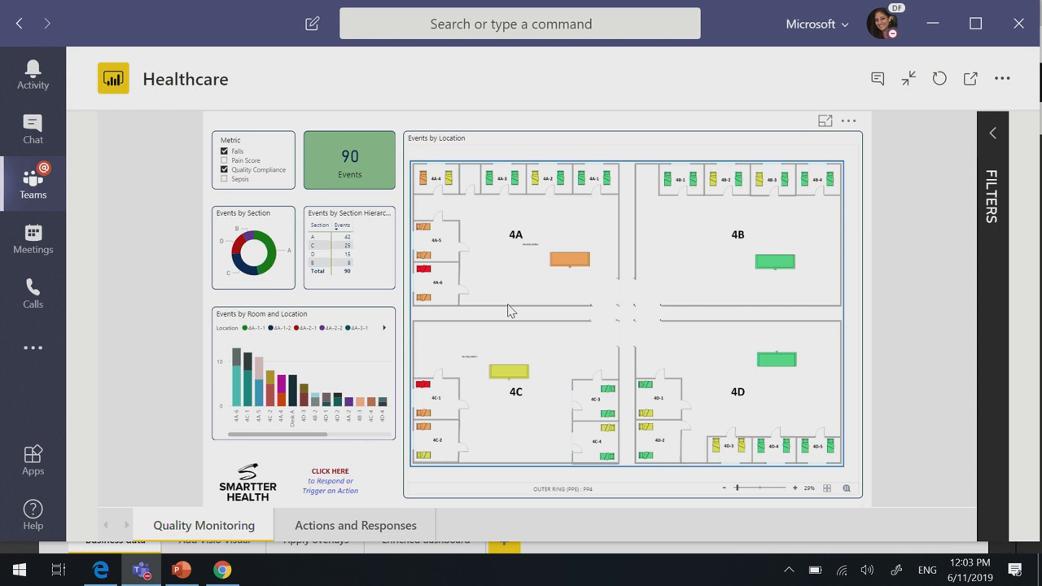
mouse_move(589, 360)
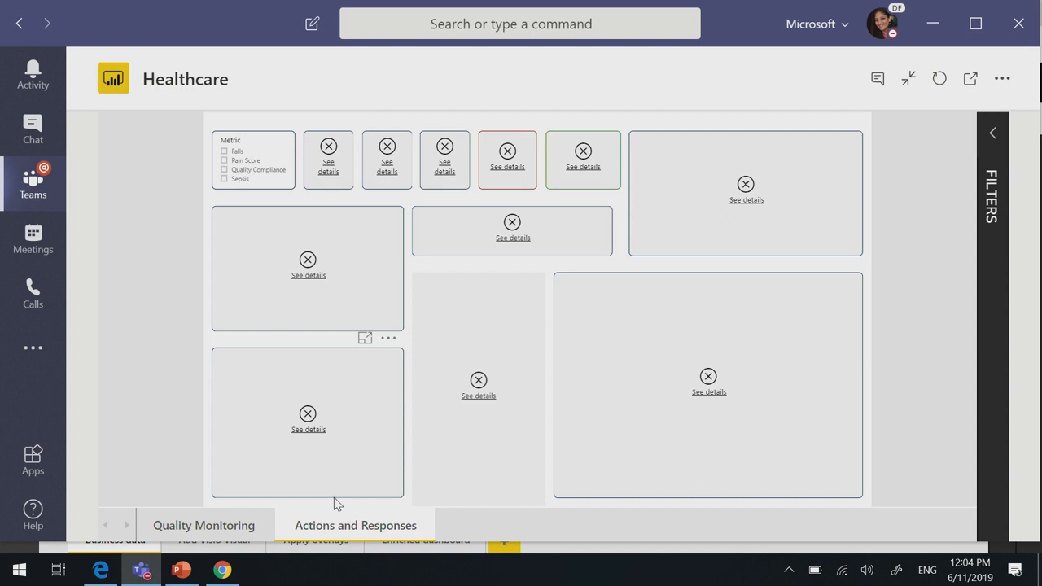
mouse_move(236, 524)
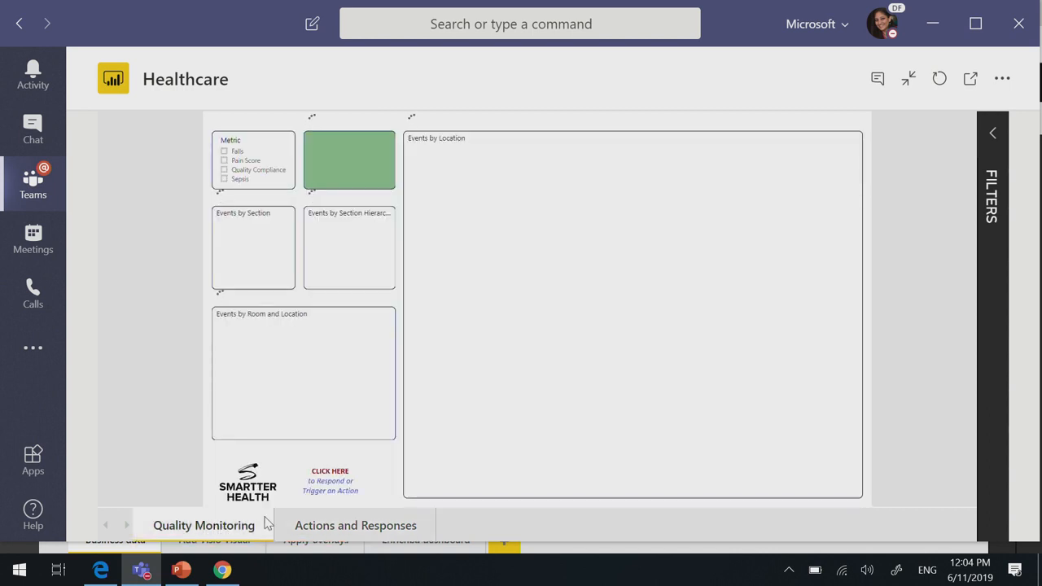
mouse_move(329, 488)
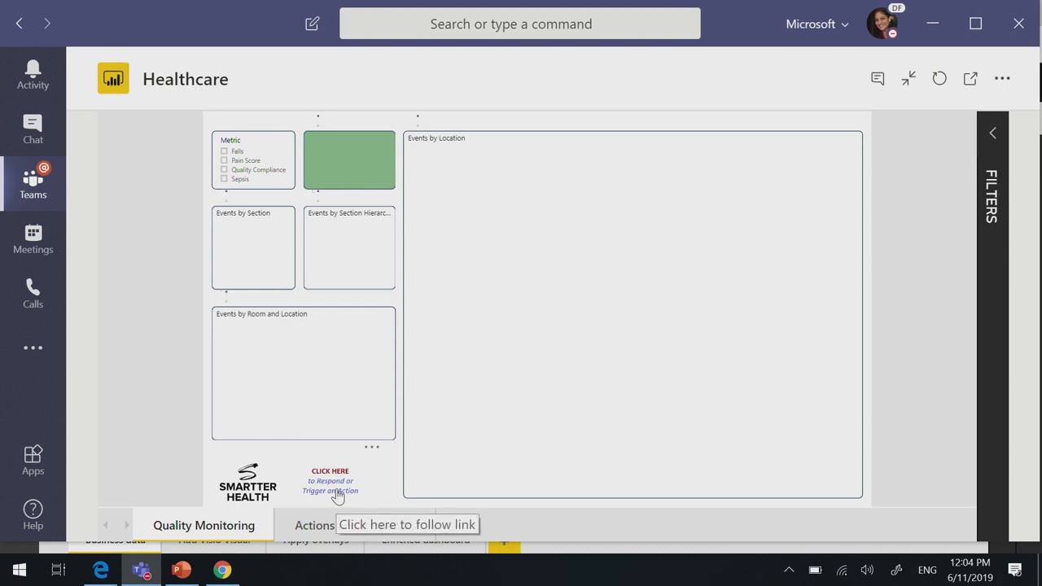
Step: Follow the 'CLICK HERE to Respond' link and restore the channel view with the team list
left_click(355, 524)
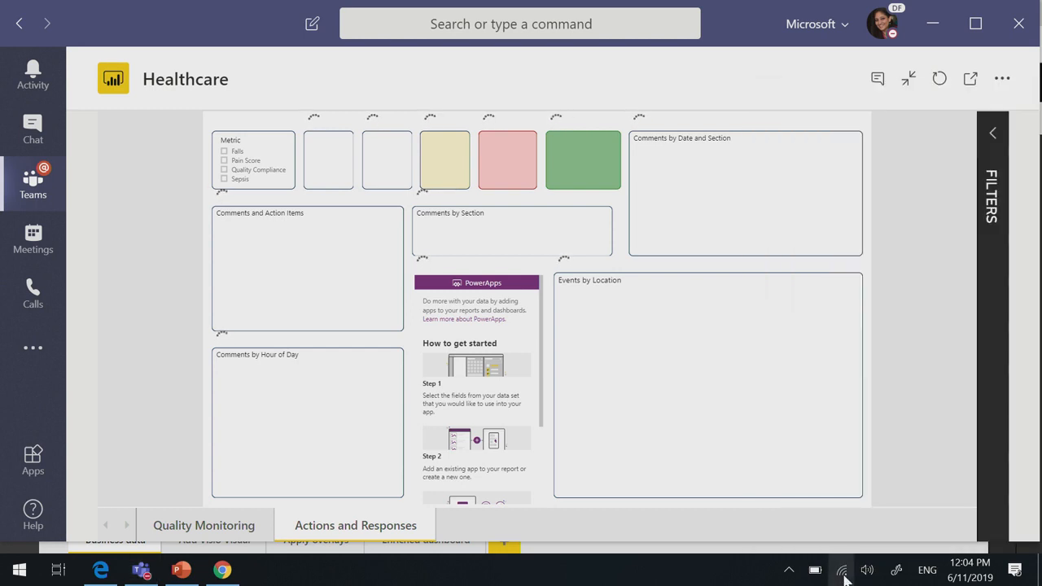
left_click(840, 570)
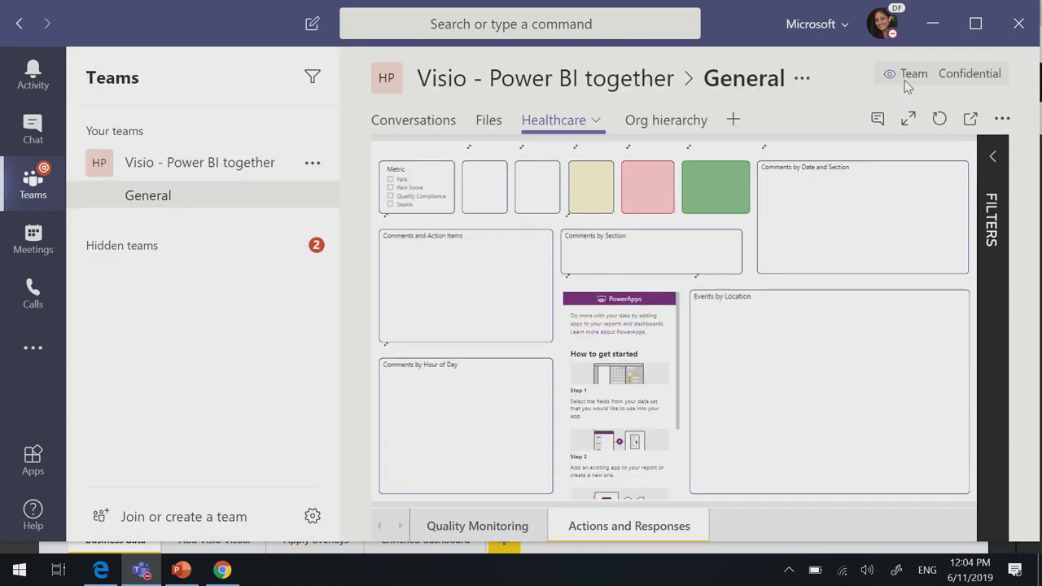
Step: Switch to the Org hierarchy tab in the General channel
left_click(666, 120)
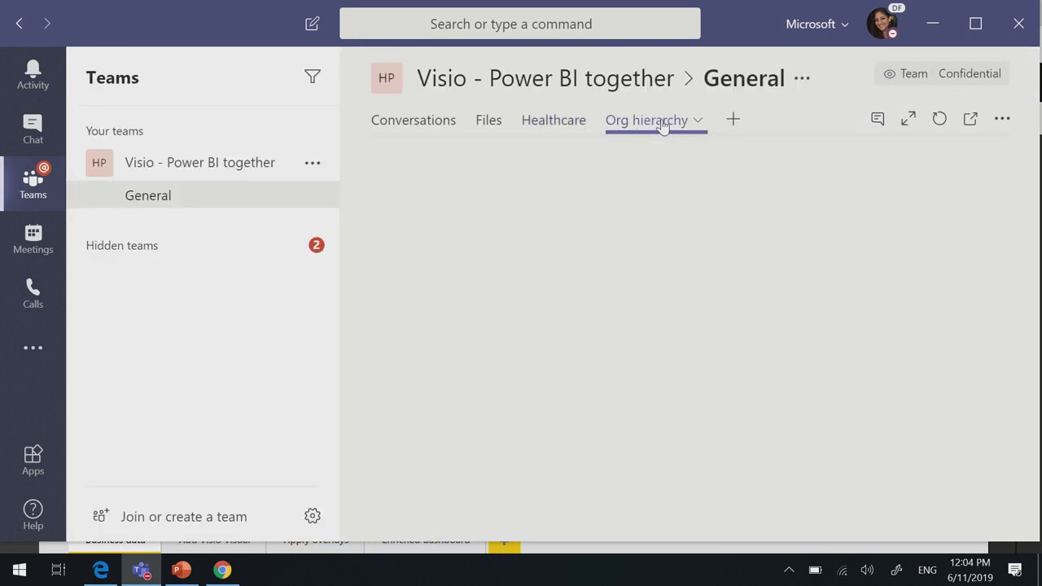
left_click(645, 121)
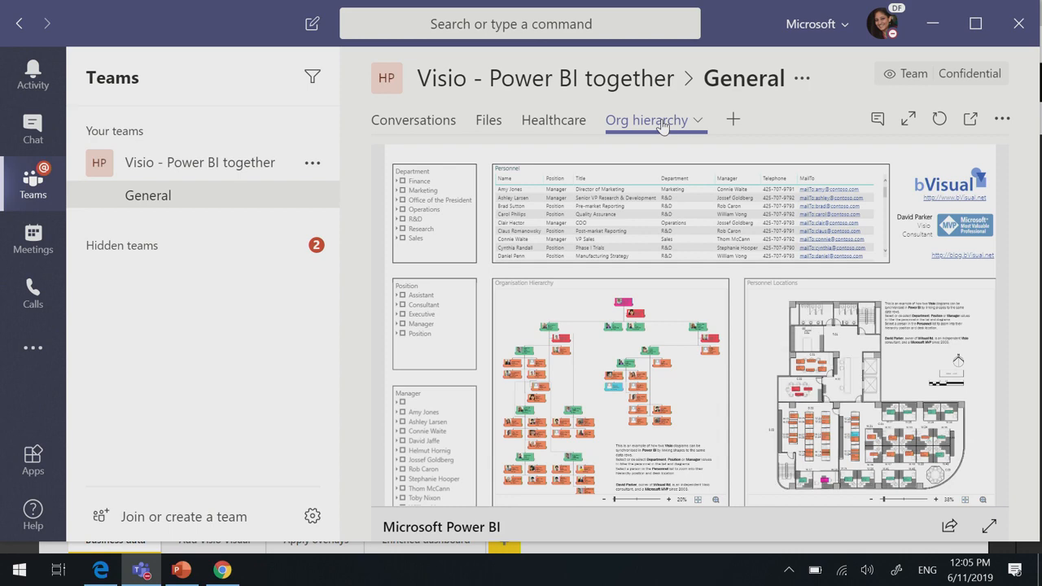
mouse_move(909, 119)
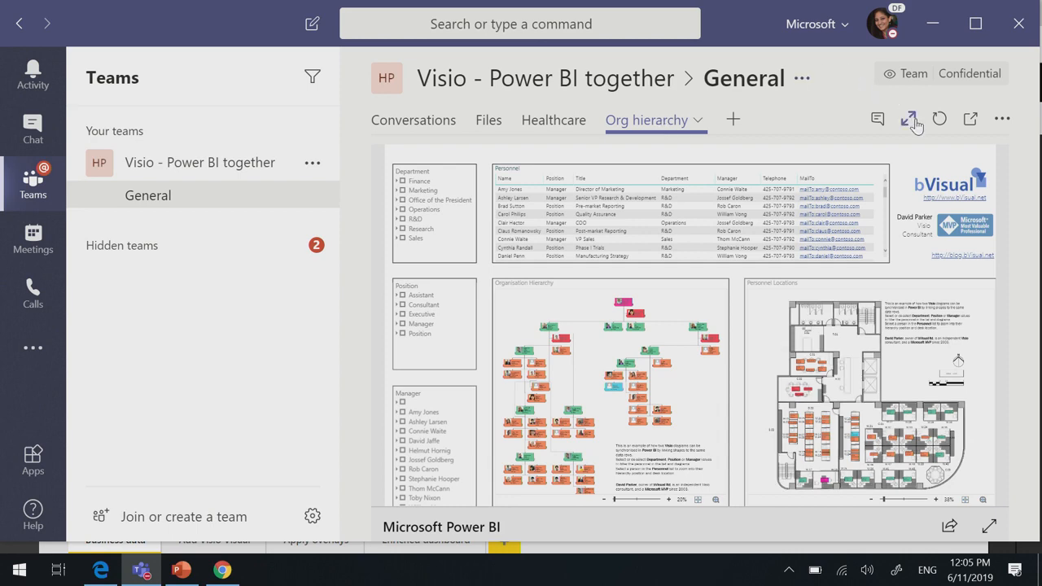
Step: Expand the Org hierarchy report to full width and filter it by a department
left_click(909, 119)
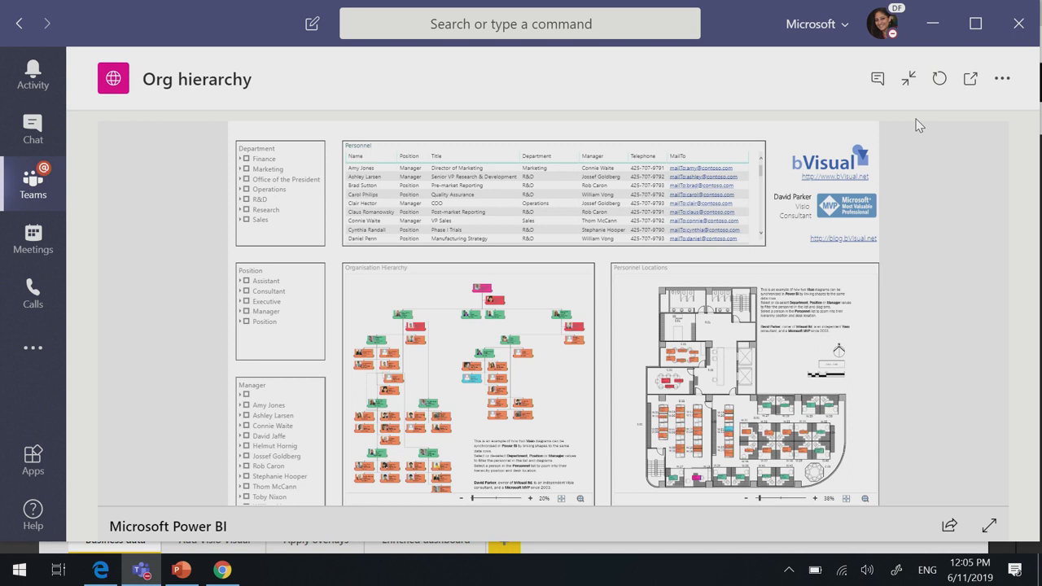
mouse_move(925, 55)
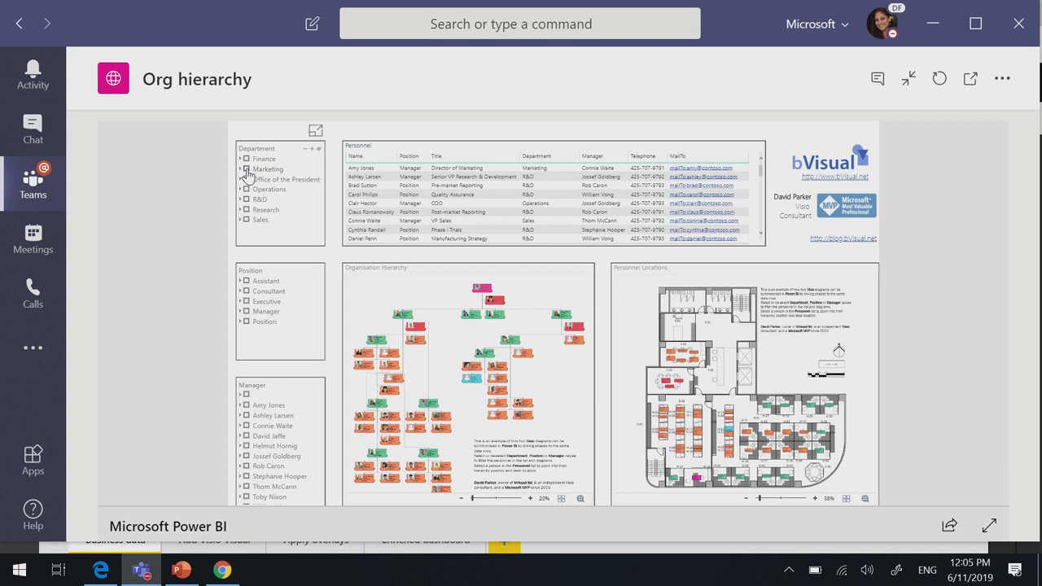
left_click(246, 167)
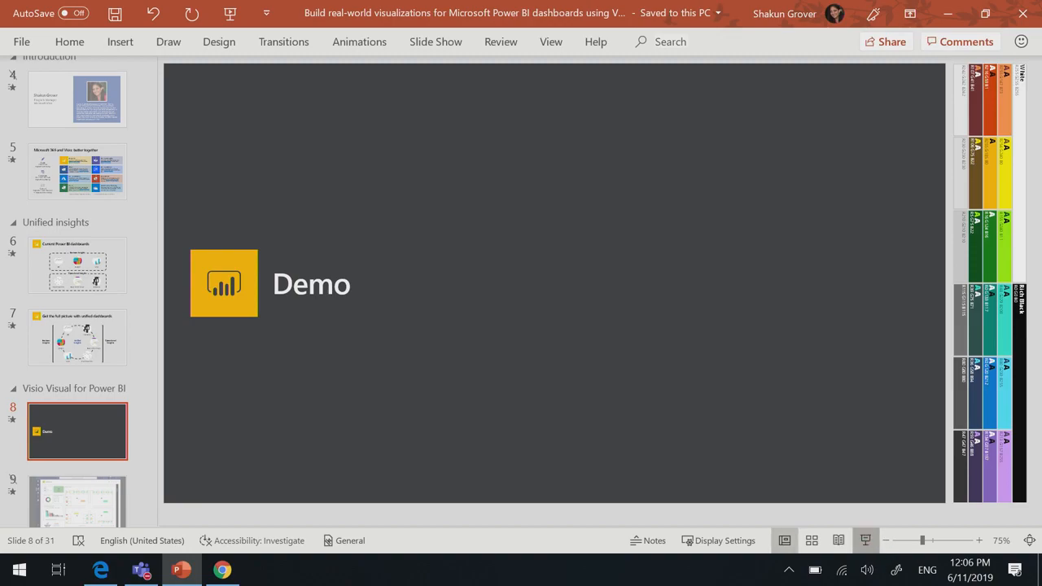
Step: Run the slide show from the Demo slide through the embedding slide to the enhancements slide
left_click(867, 541)
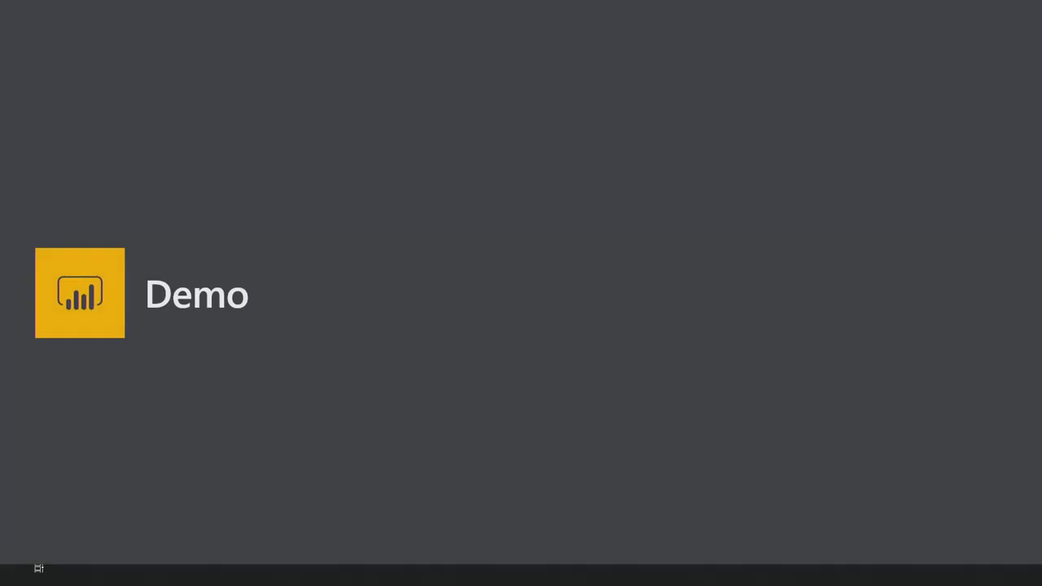
key("Right")
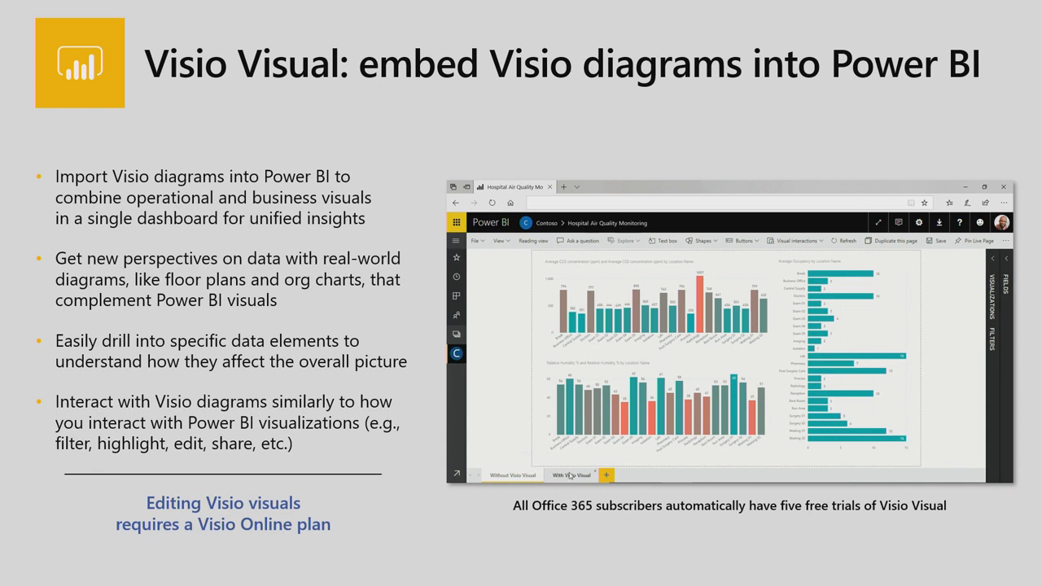
left_click(570, 476)
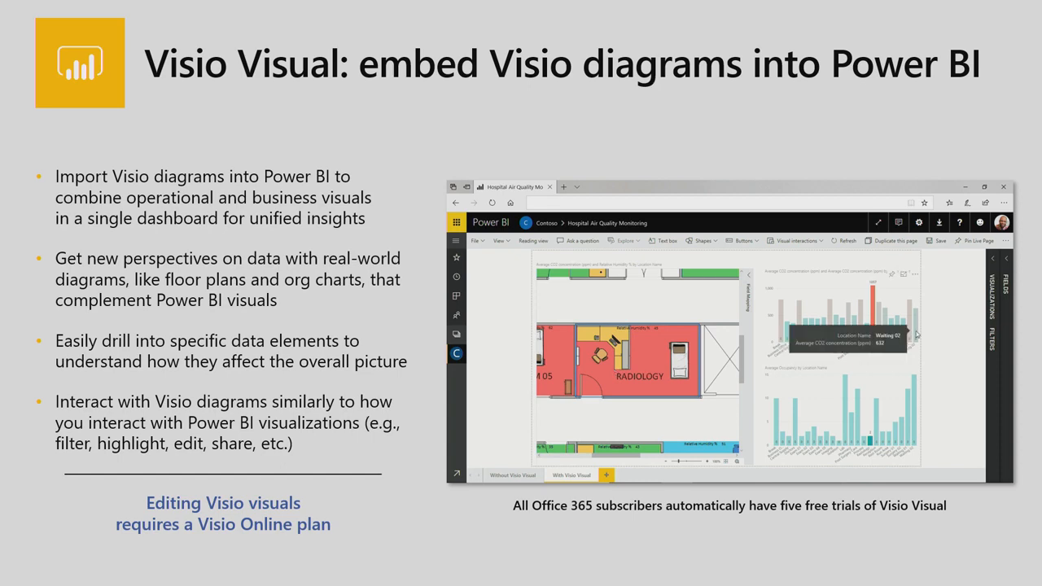
key("right")
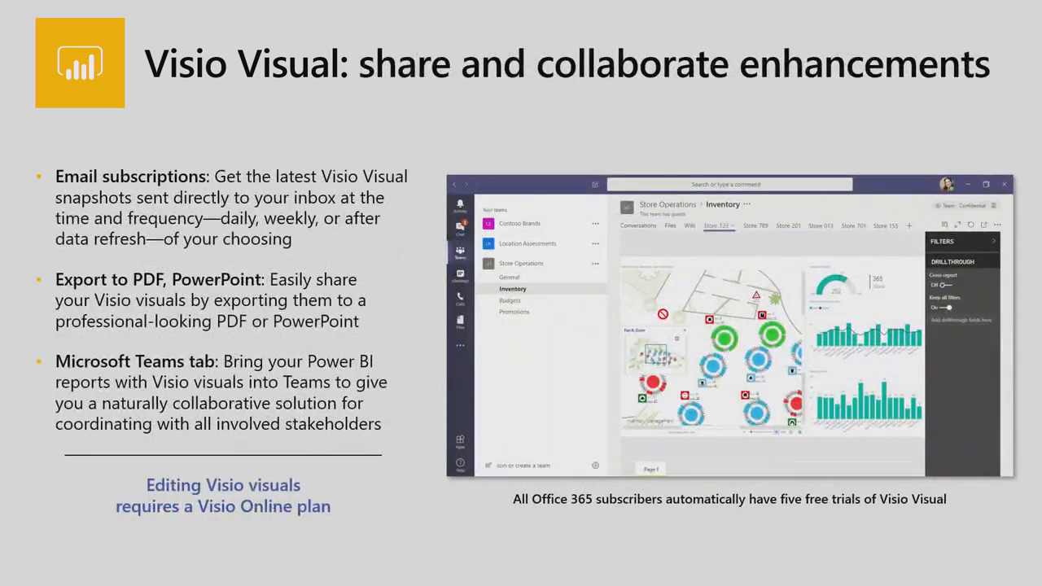
Step: Advance the slide show past the share and collaborate enhancements slide
key("right")
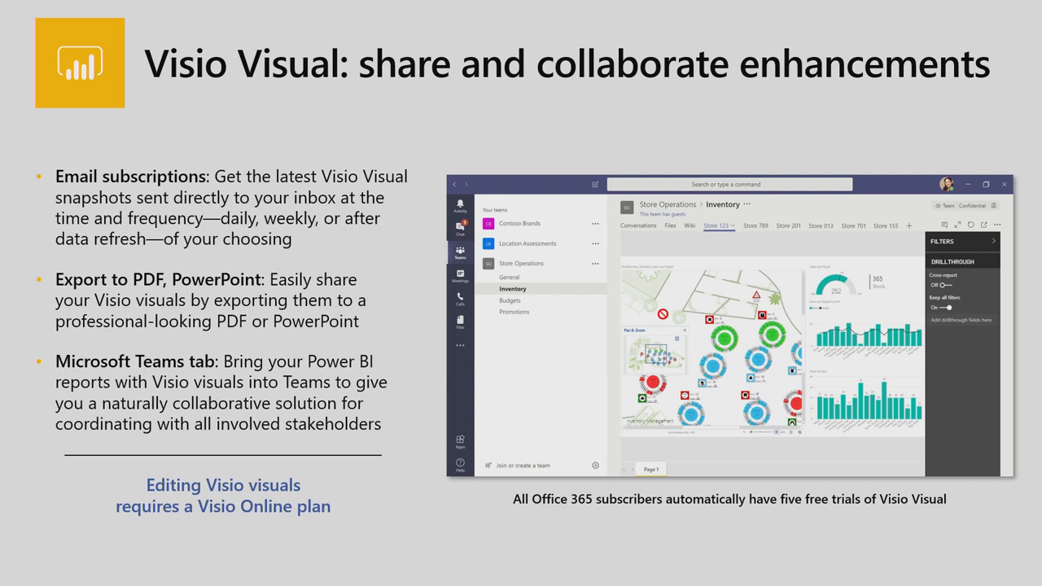
key("Right")
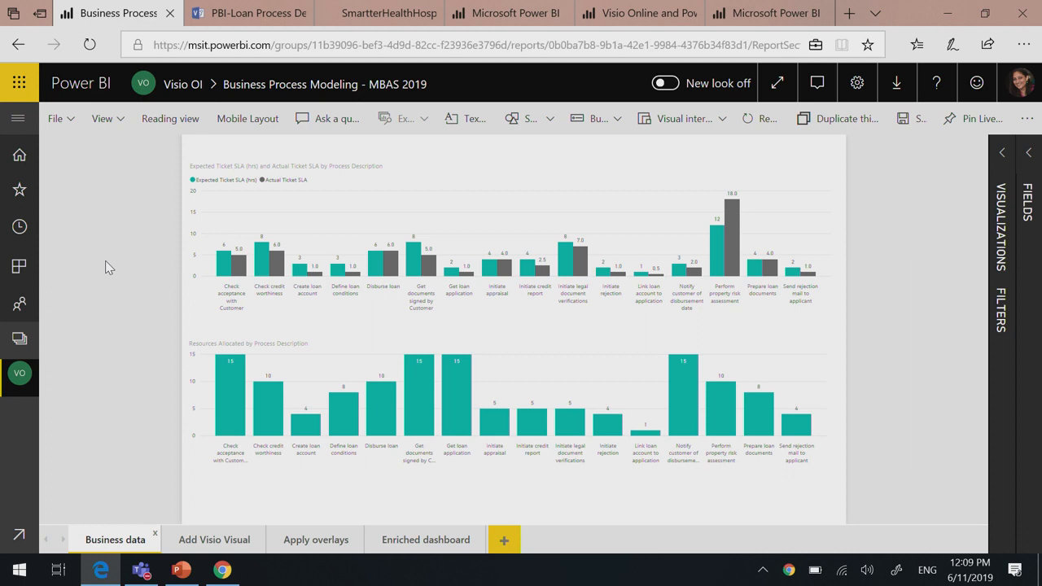
mouse_move(213, 541)
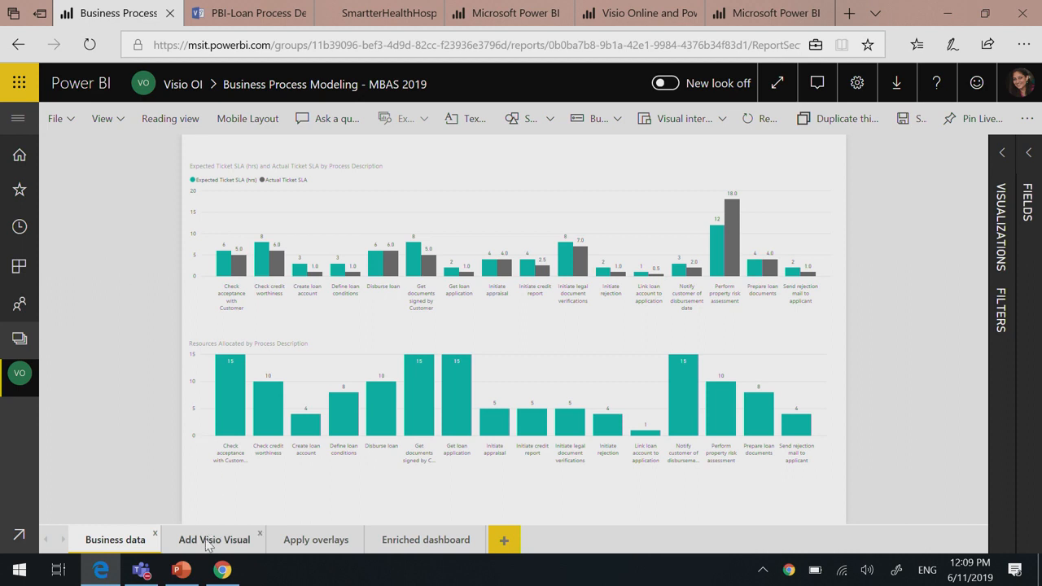
Step: Go to the Add Visio Visual page and import a custom visual from the marketplace
left_click(215, 541)
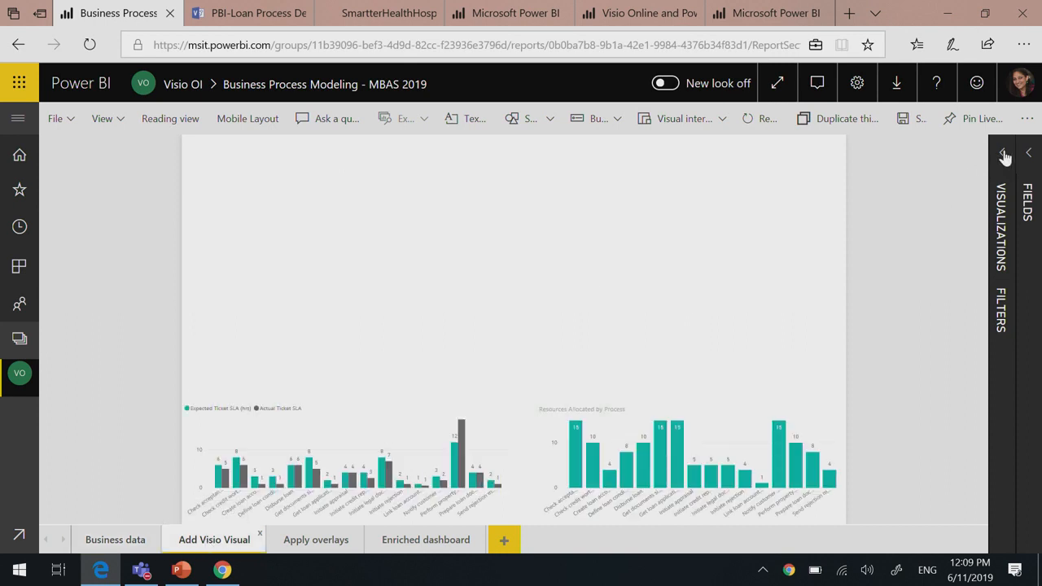
left_click(1005, 155)
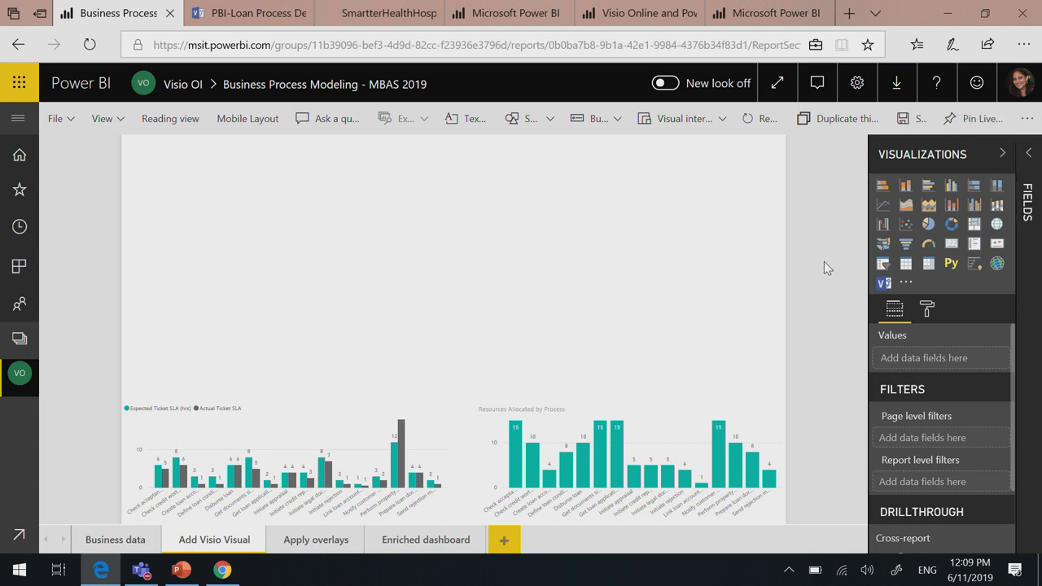
mouse_move(932, 334)
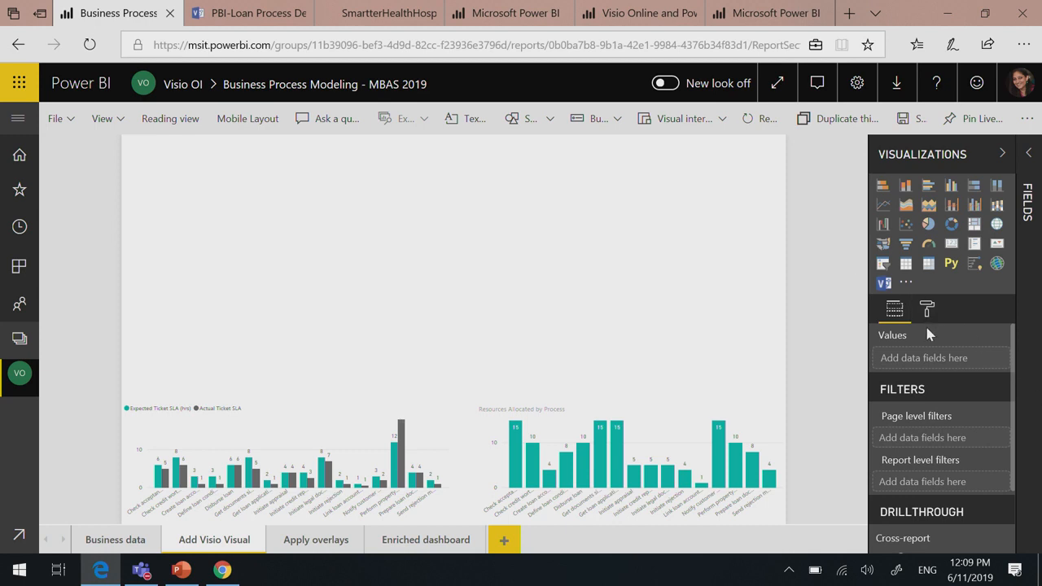
mouse_move(884, 283)
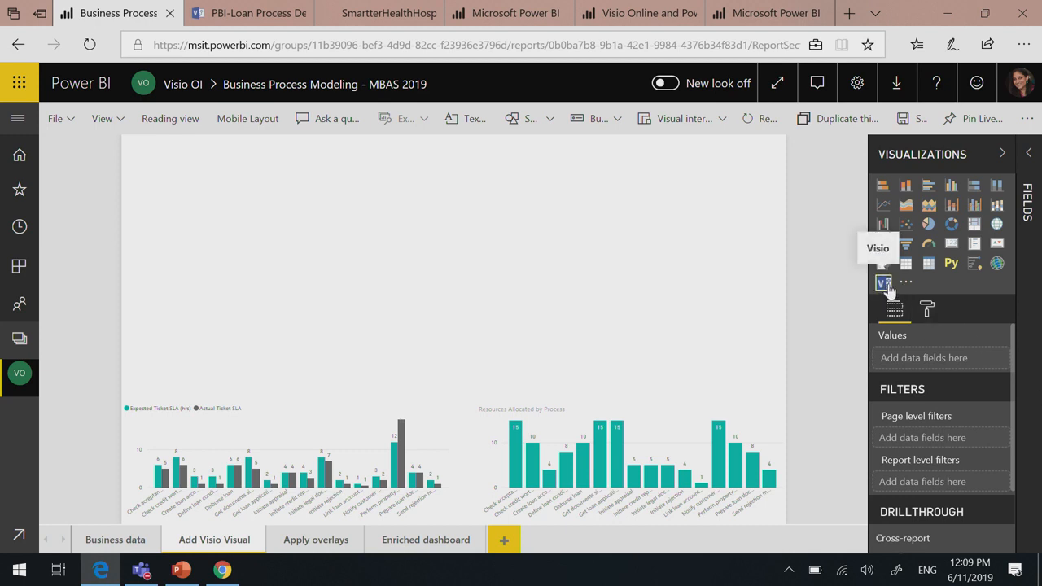
mouse_move(916, 192)
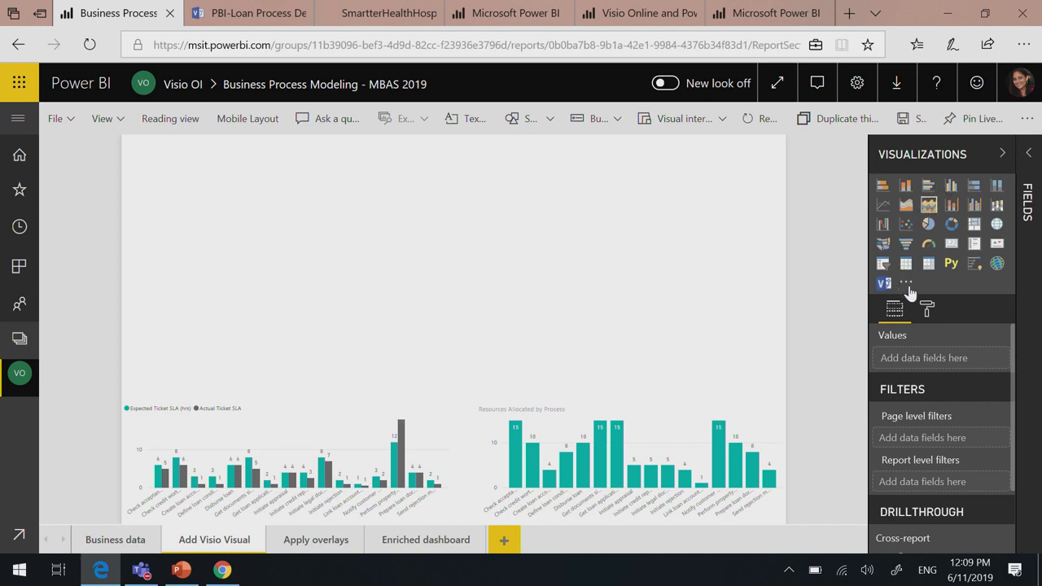
mouse_move(906, 284)
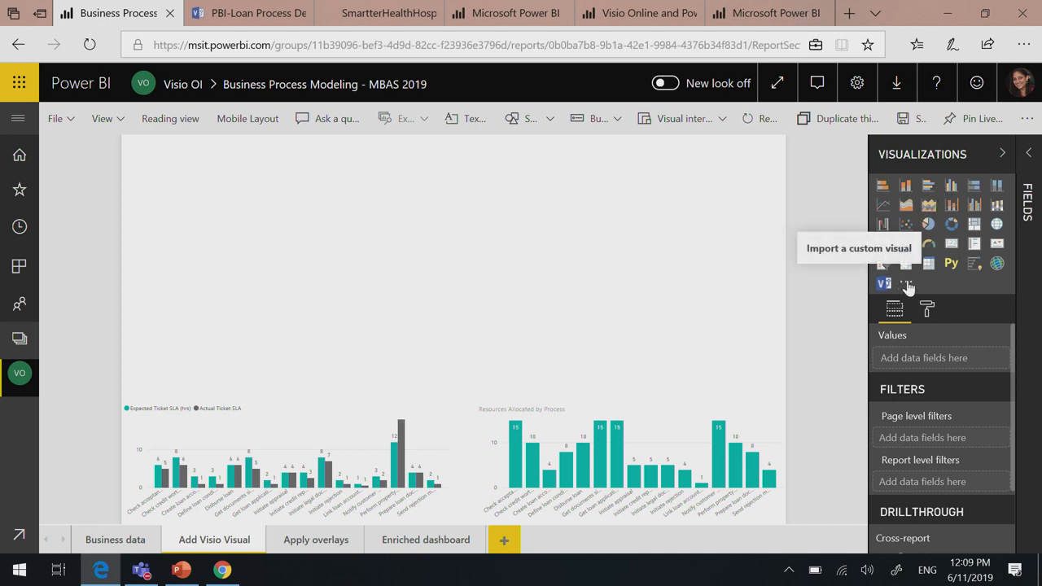
mouse_move(908, 285)
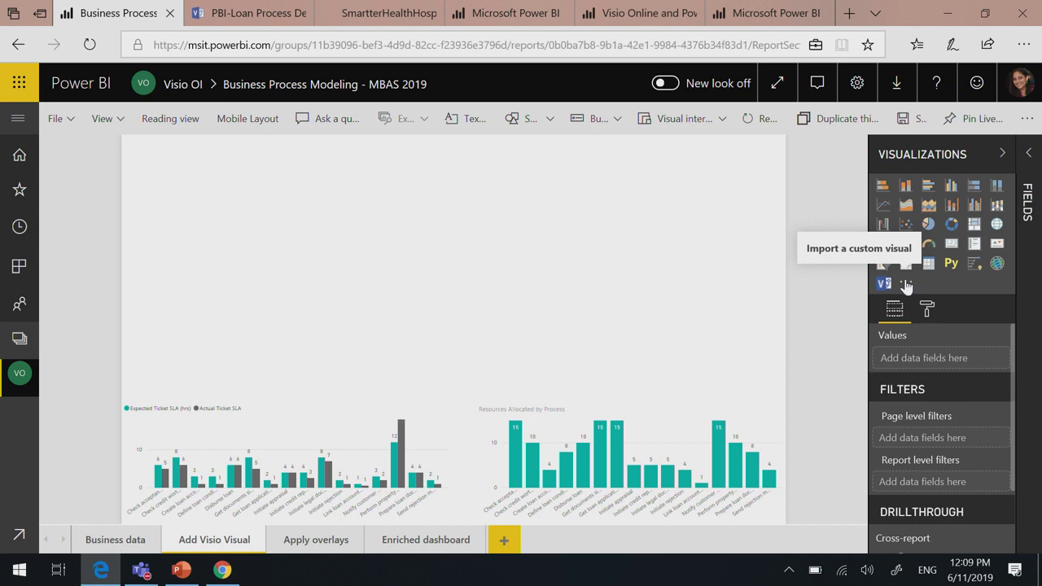
mouse_move(906, 285)
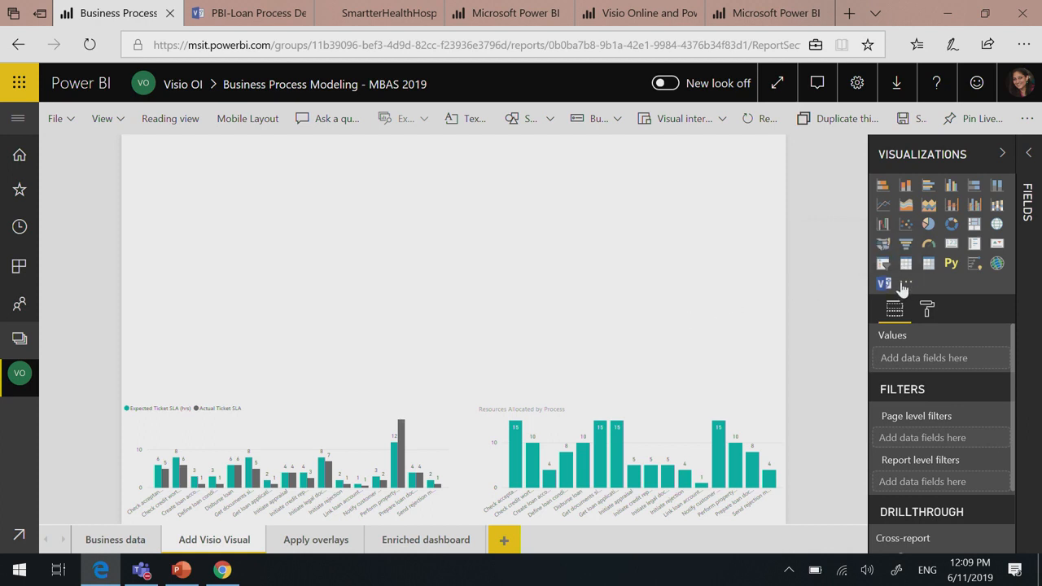
left_click(905, 283)
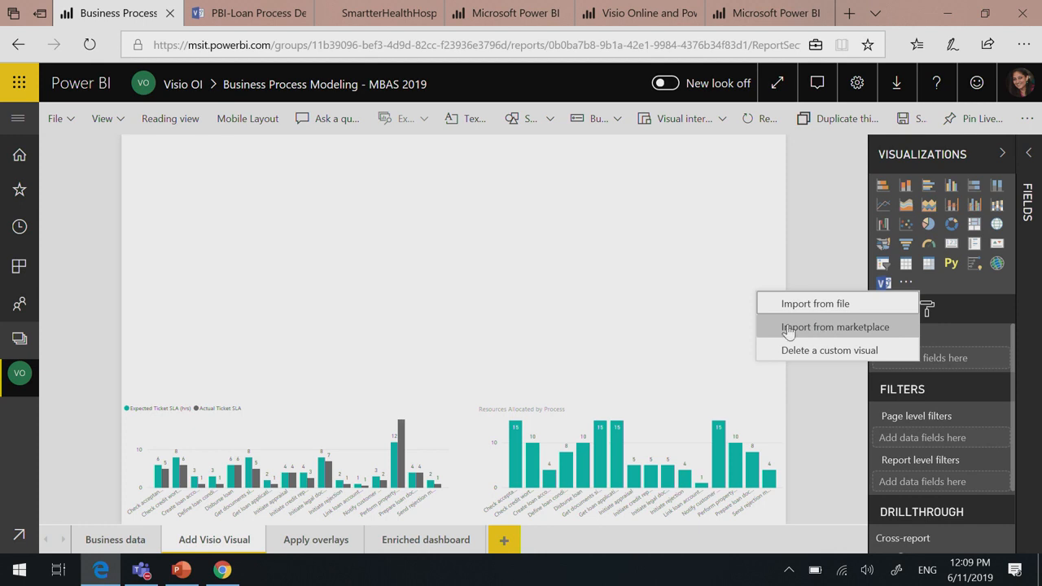
left_click(834, 326)
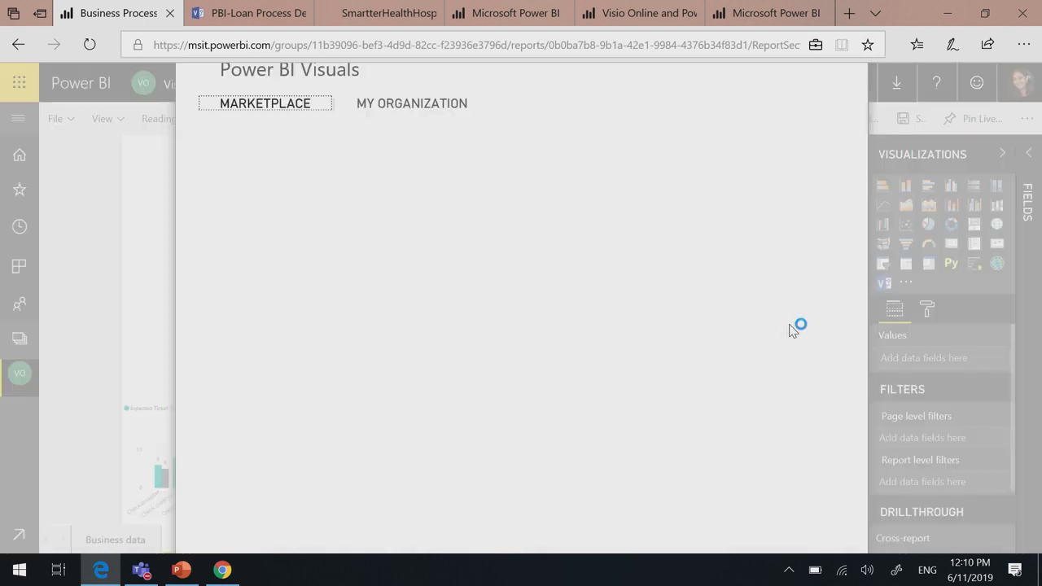
Step: Filter the marketplace to Power BI Certified visuals and browse the list
left_click(264, 104)
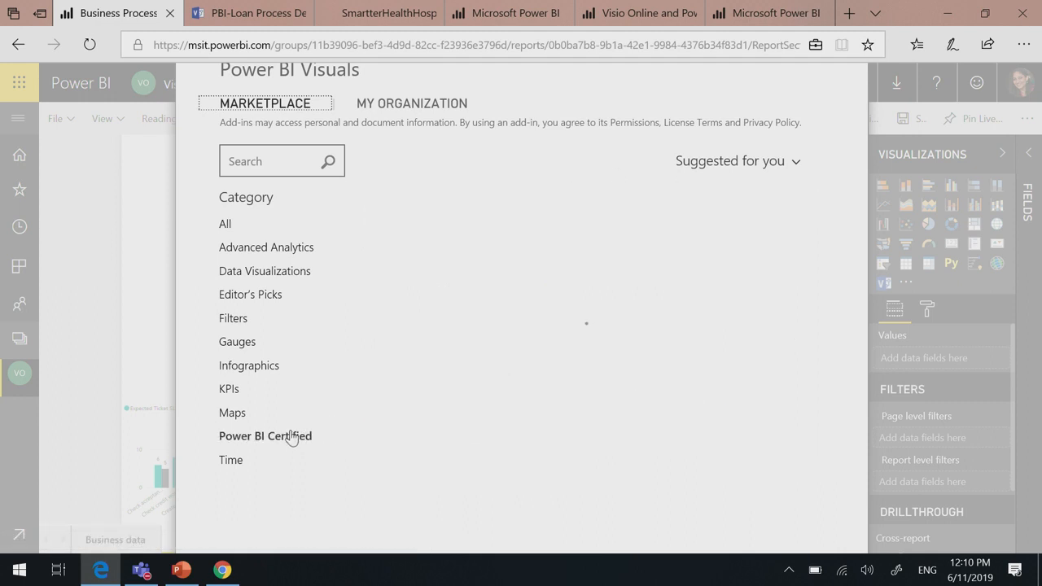
left_click(263, 437)
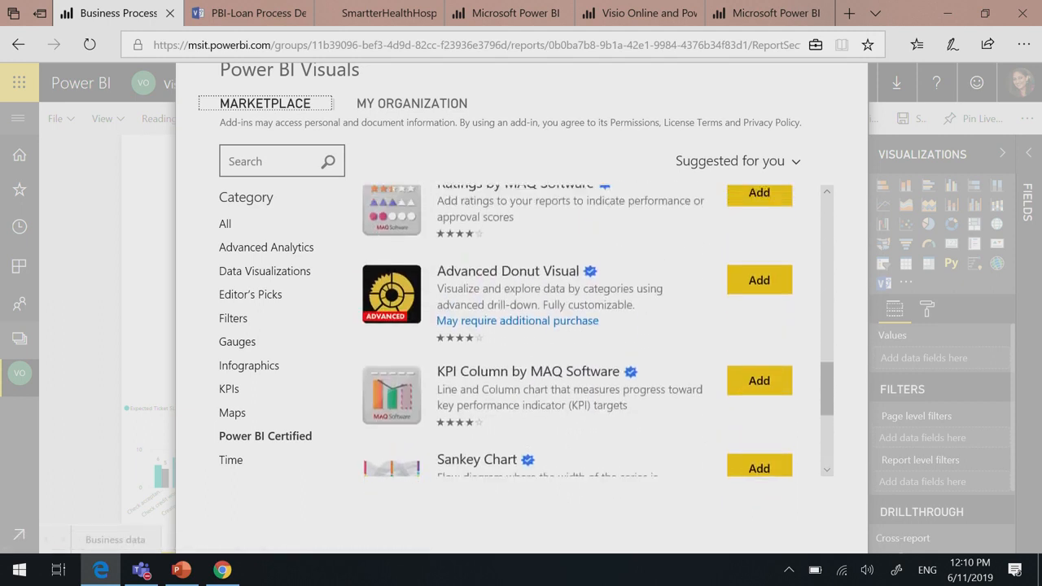
scroll("down", 3)
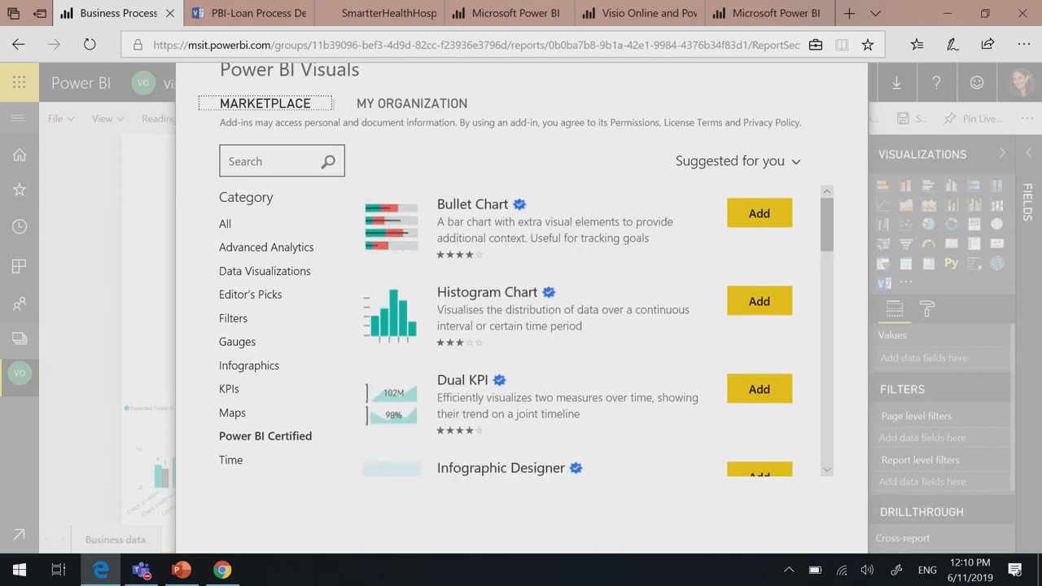
scroll("down", 3)
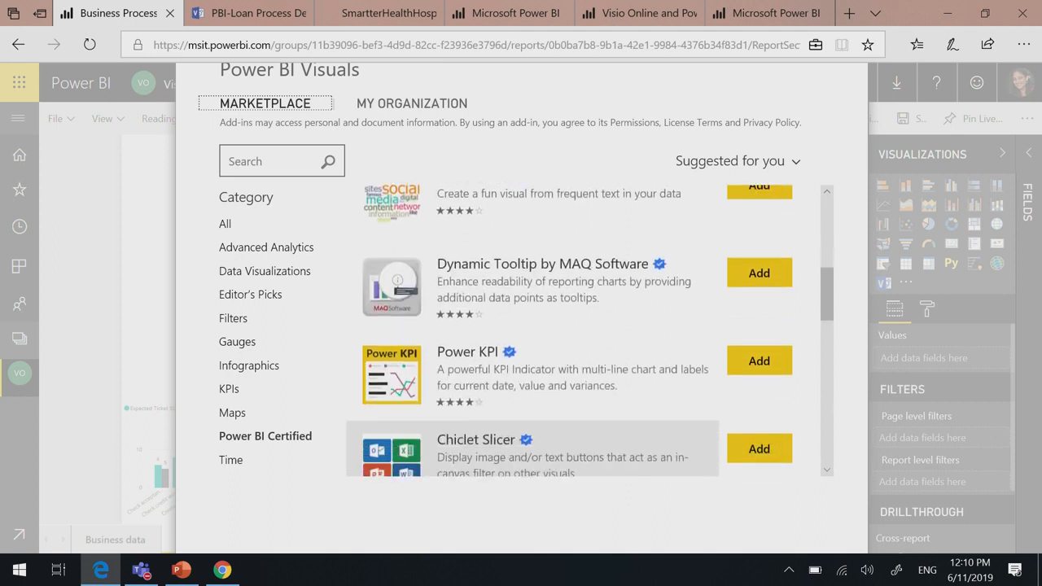
scroll("down", 3)
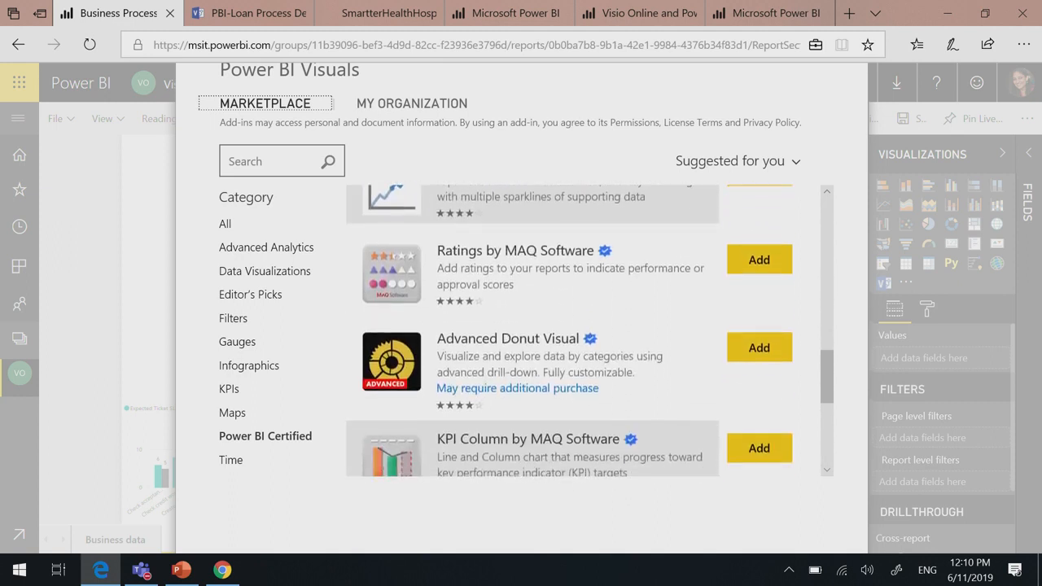
scroll("down", 3)
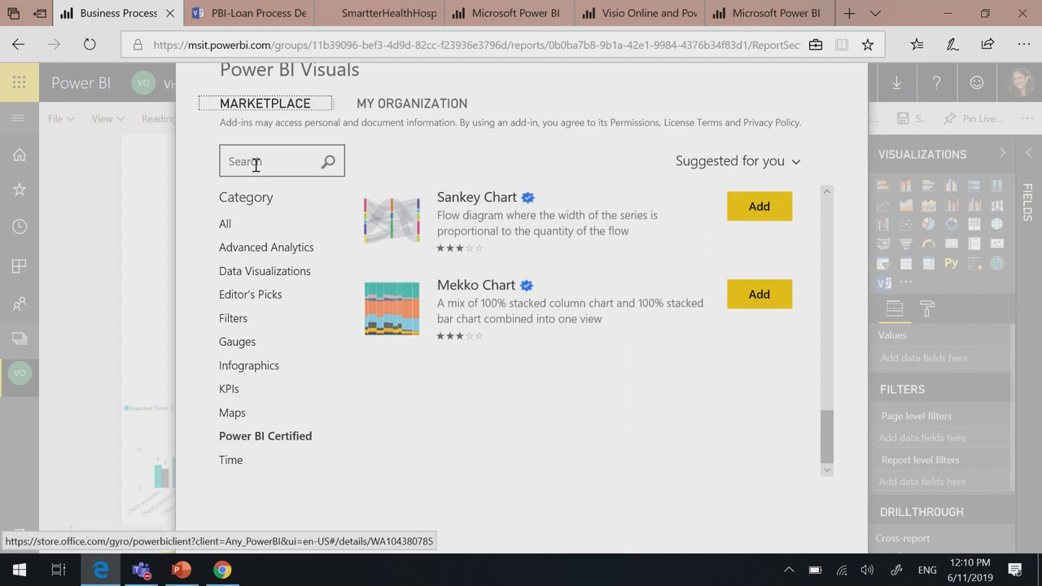
mouse_move(256, 163)
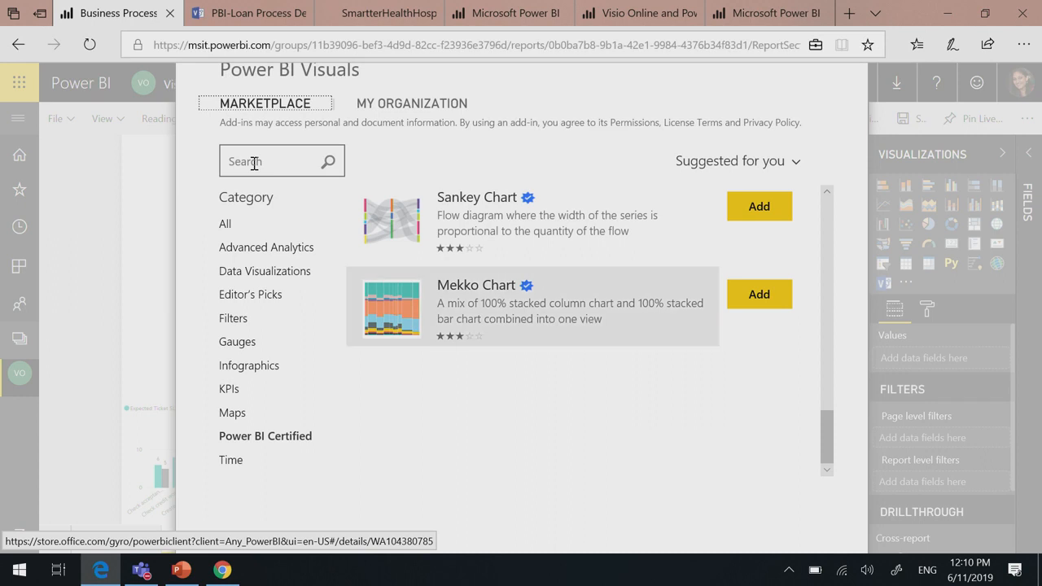
mouse_move(698, 235)
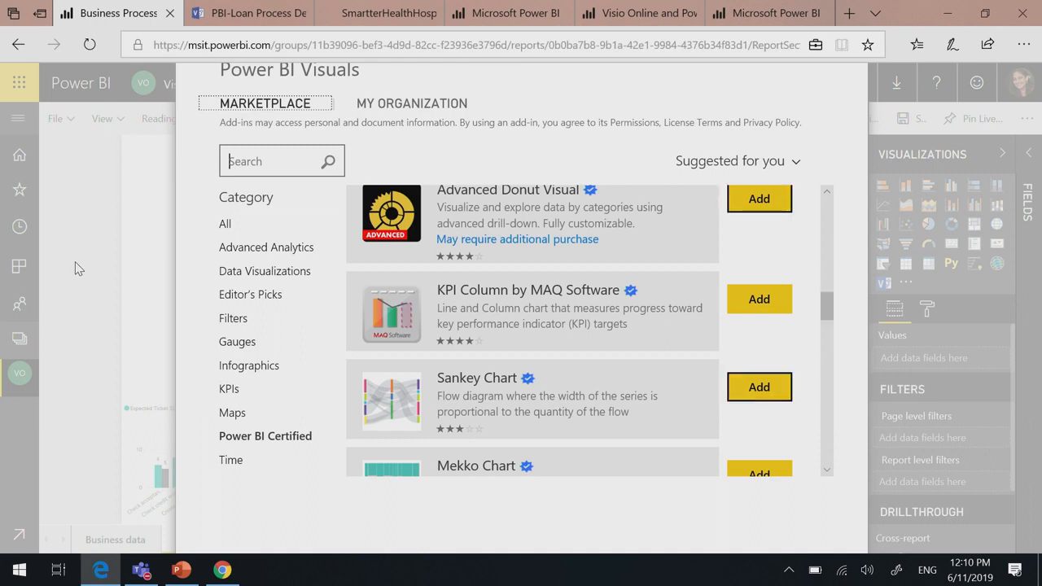
mouse_move(704, 328)
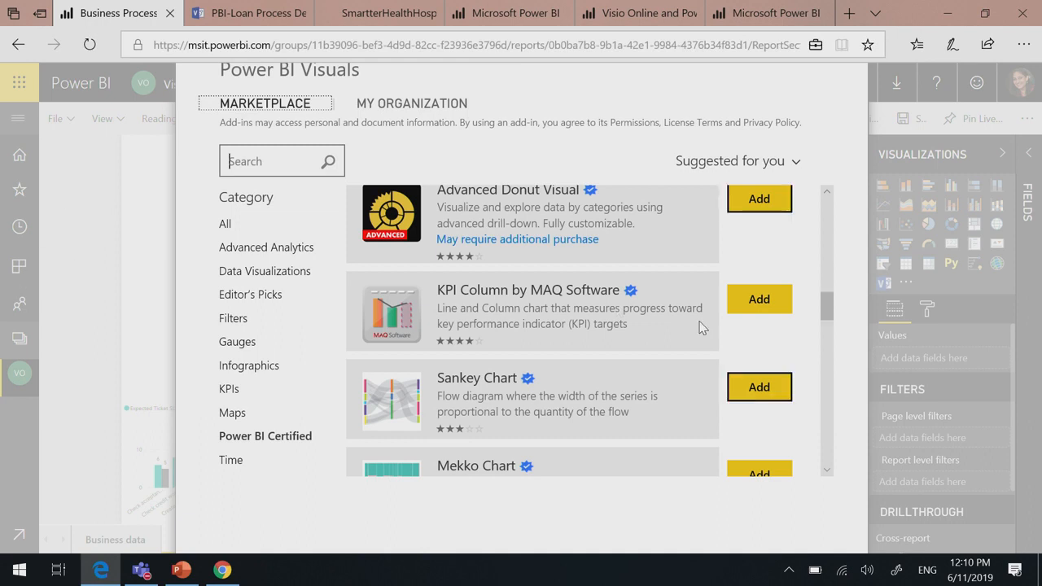
Step: Scroll further through the certified visuals list
scroll("down", 3)
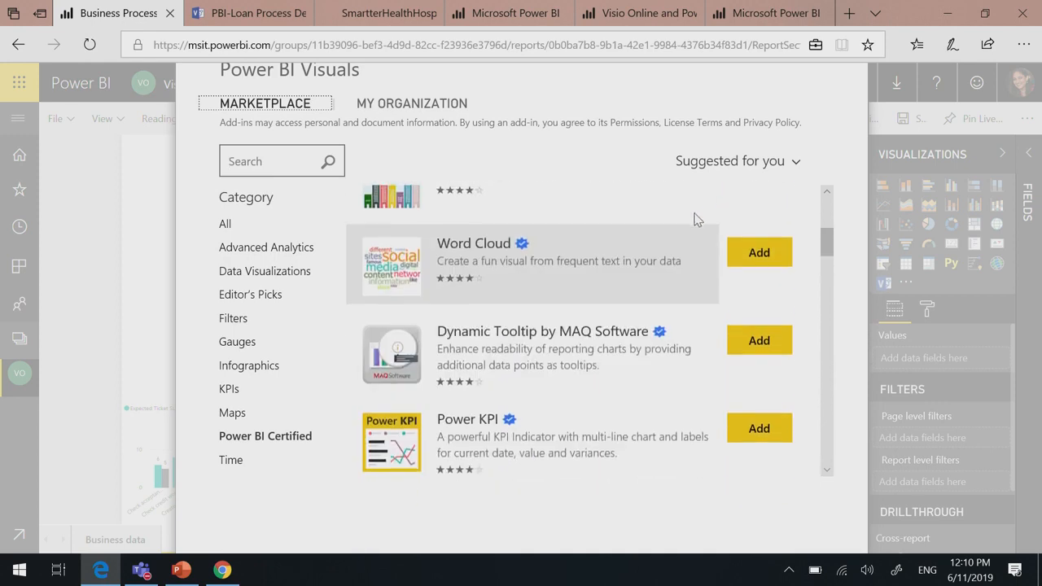
scroll("down", 3)
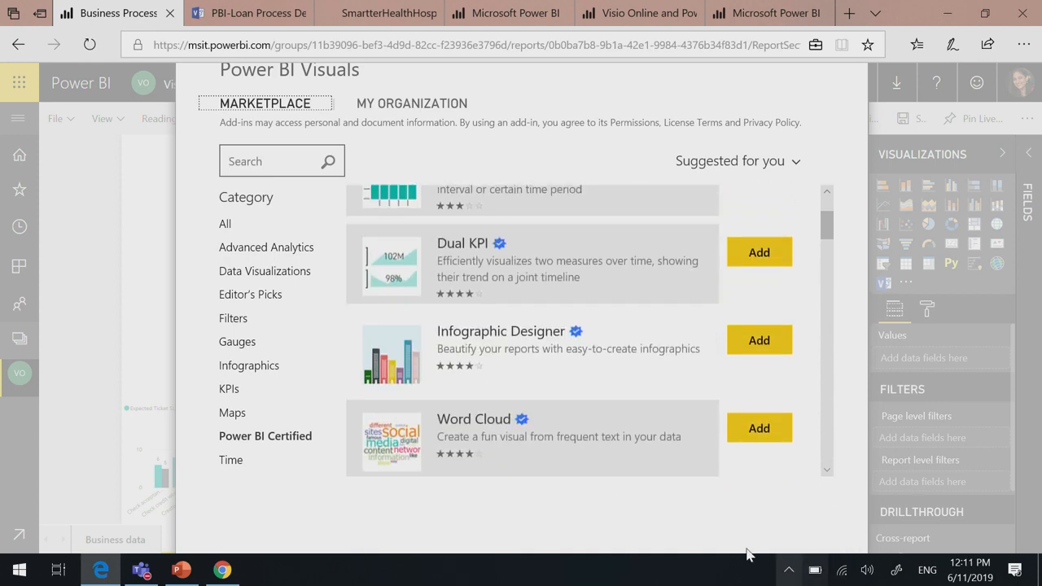
mouse_move(394, 476)
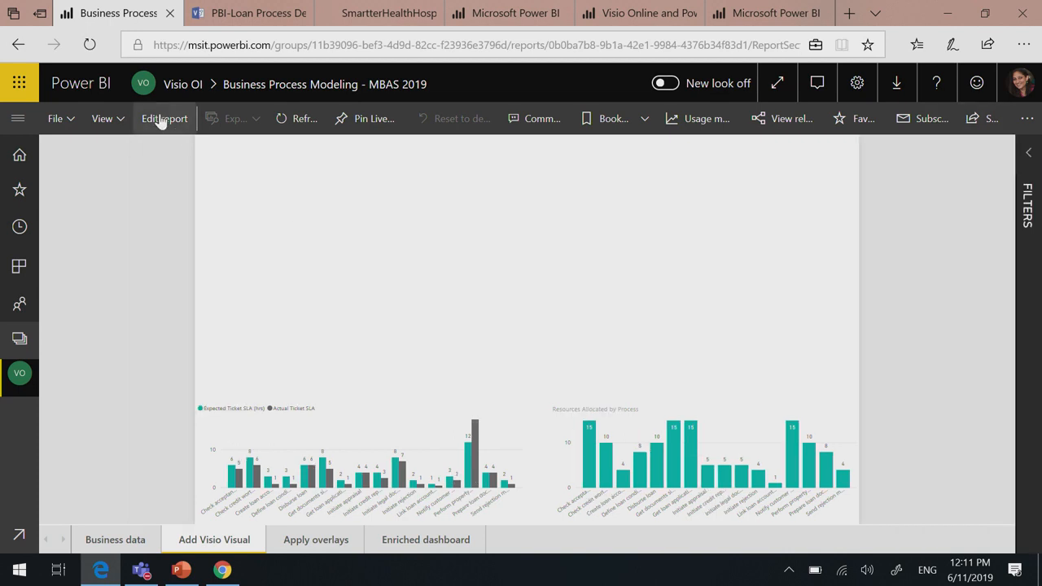
Step: Switch the report to edit mode and add a Visio diagram visual to the page
left_click(163, 117)
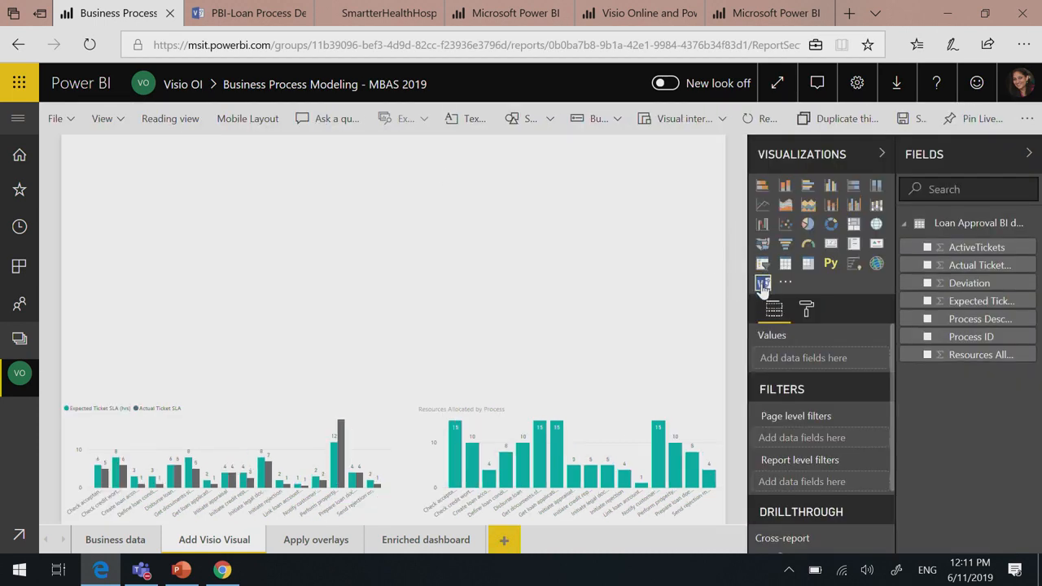
mouse_move(763, 283)
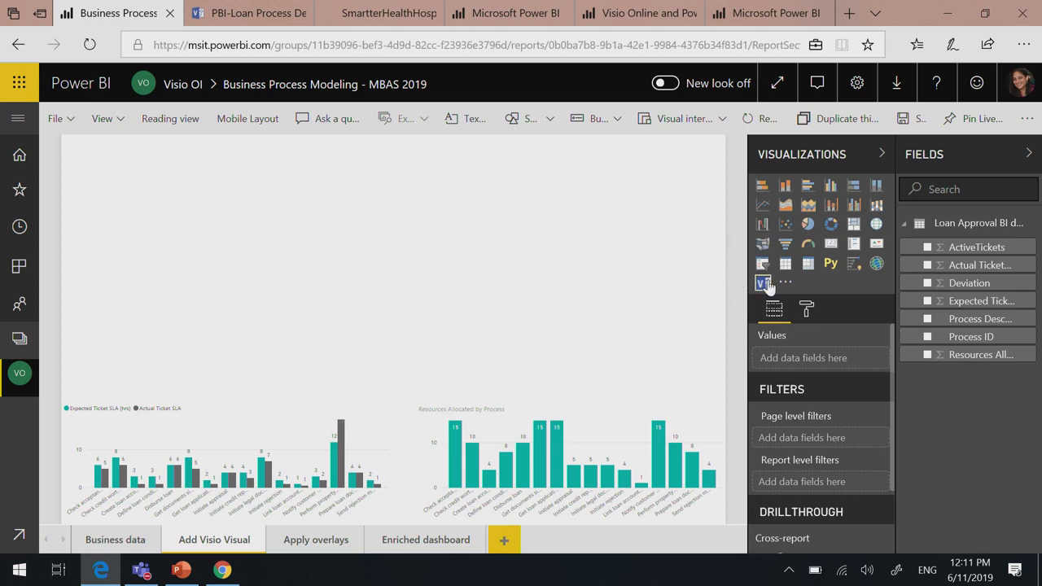
left_click(762, 283)
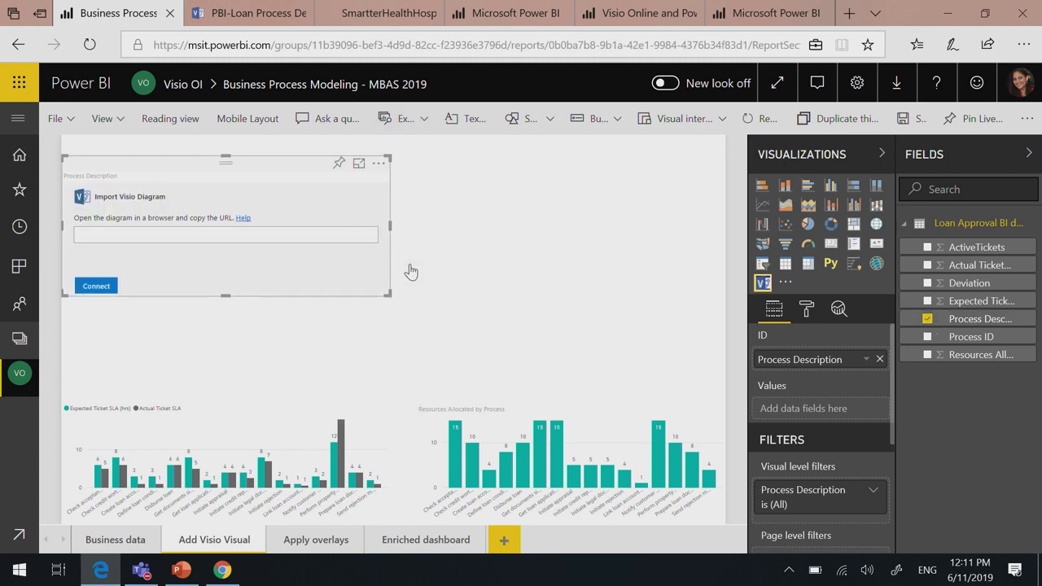
mouse_move(274, 106)
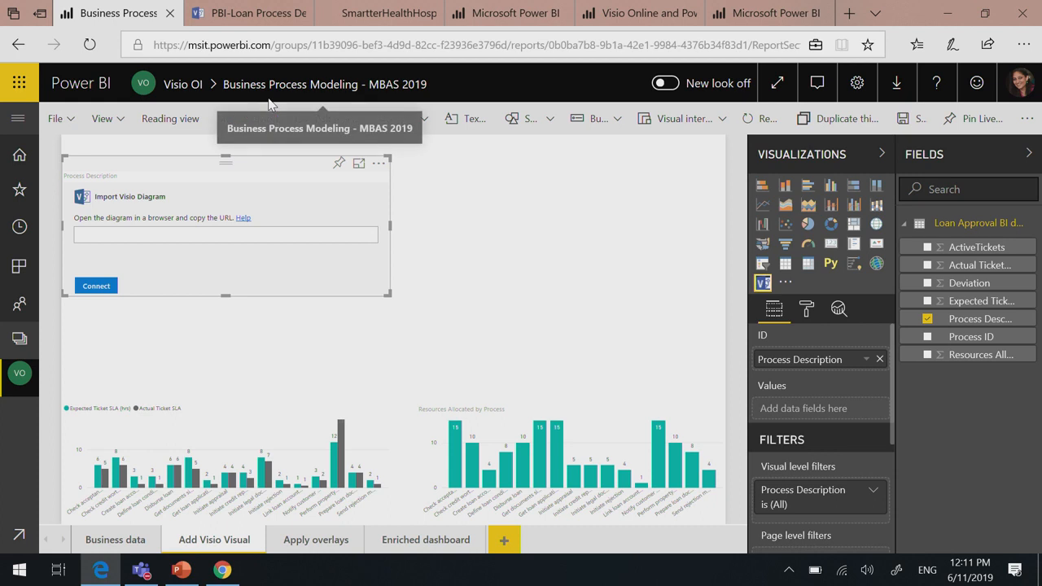
Step: Grab the Loan Approval Process embed URL in Visio Online and return to the Power BI report
left_click(247, 13)
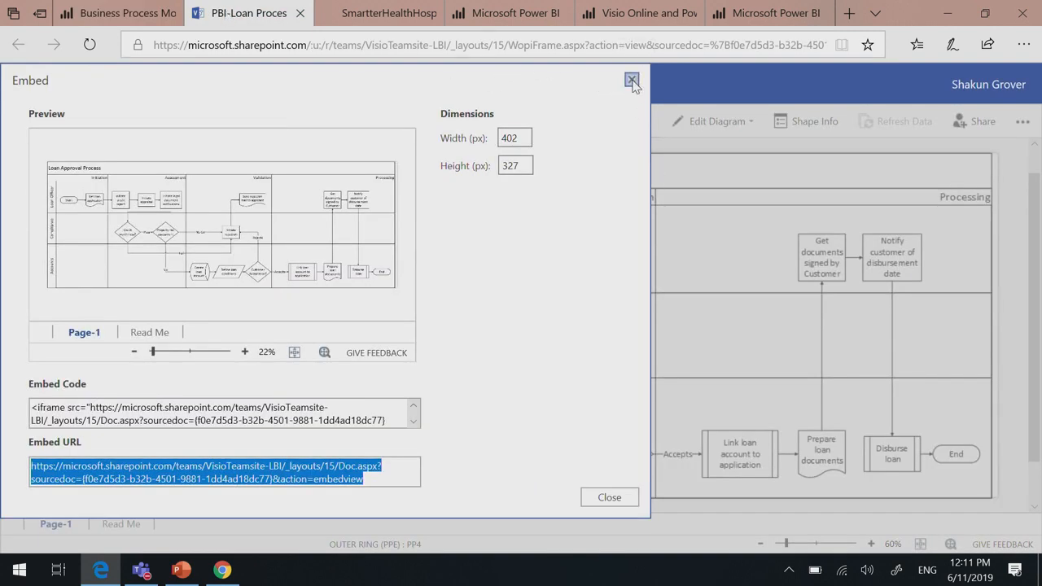
left_click(632, 81)
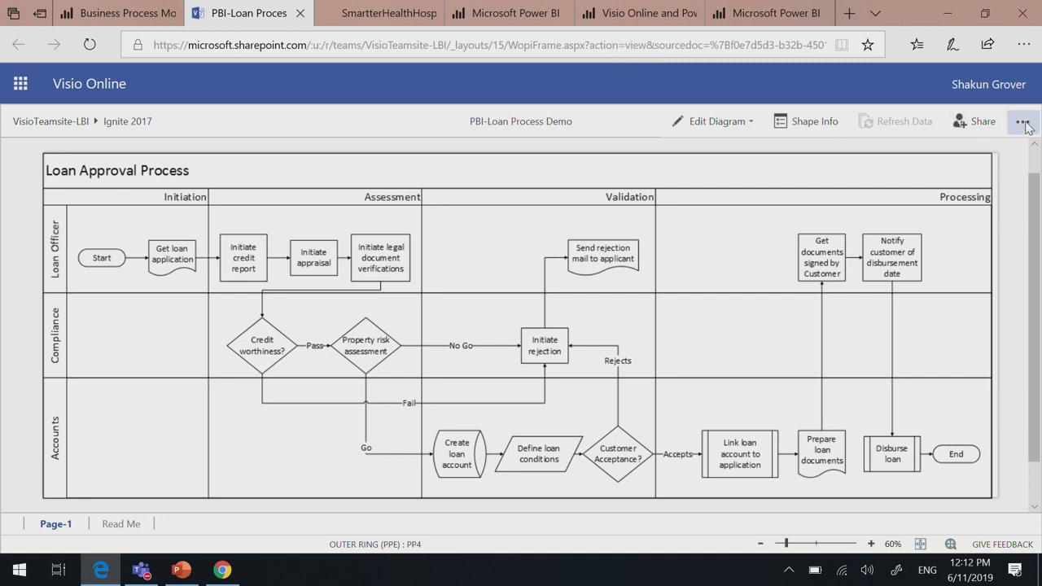
left_click(1023, 121)
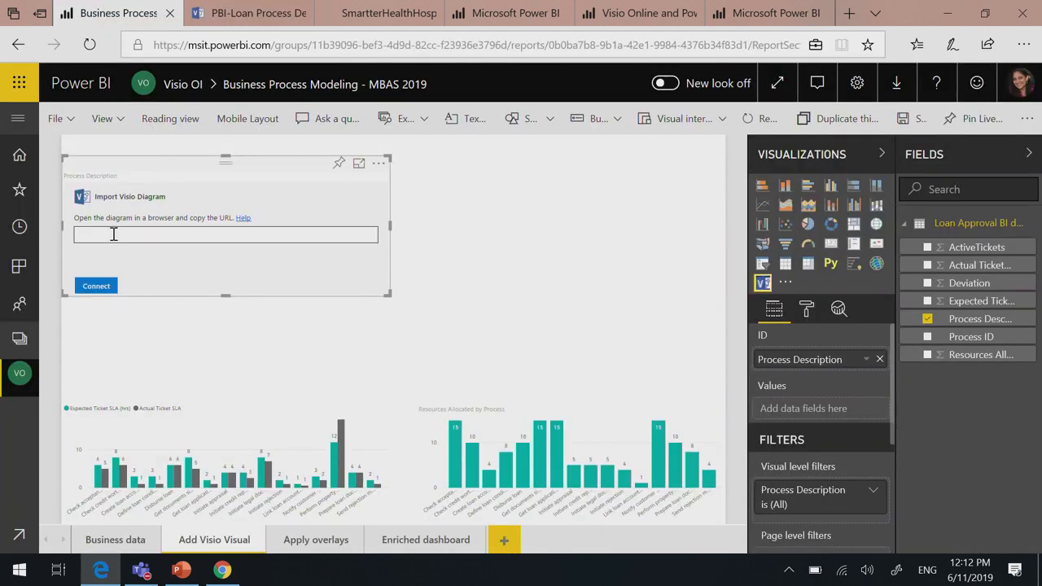
key("alt+tab")
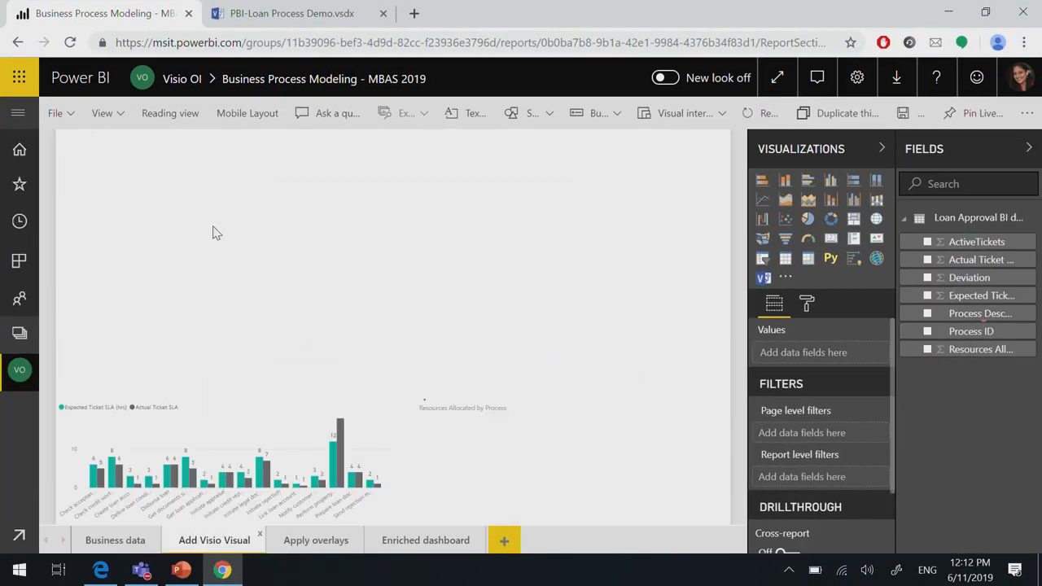
left_click(763, 277)
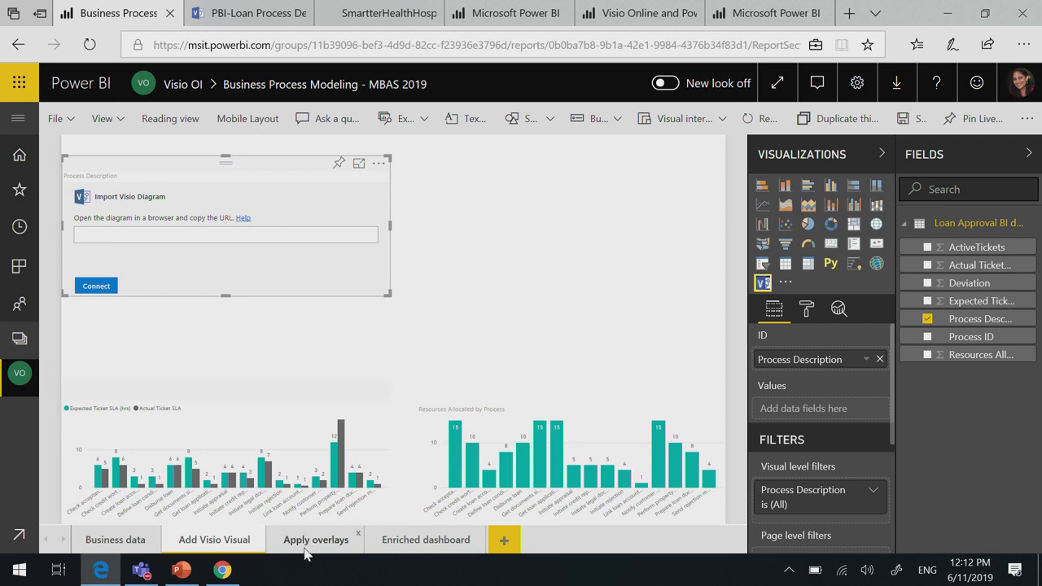
Step: Select the embedded Loan Approval Process diagram on the Apply overlays page to show Field Mapping
right_click(316, 539)
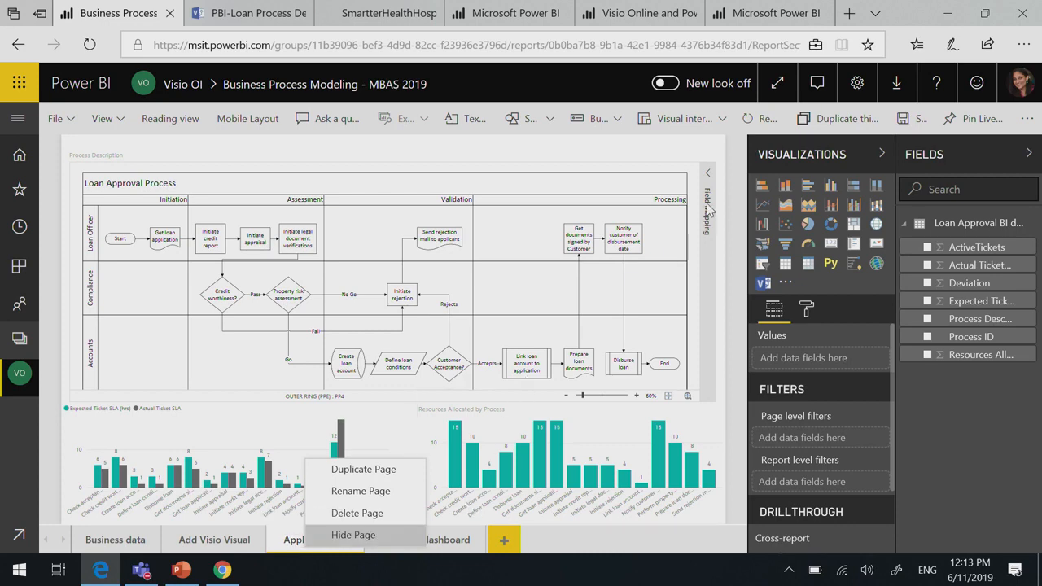
left_click(707, 204)
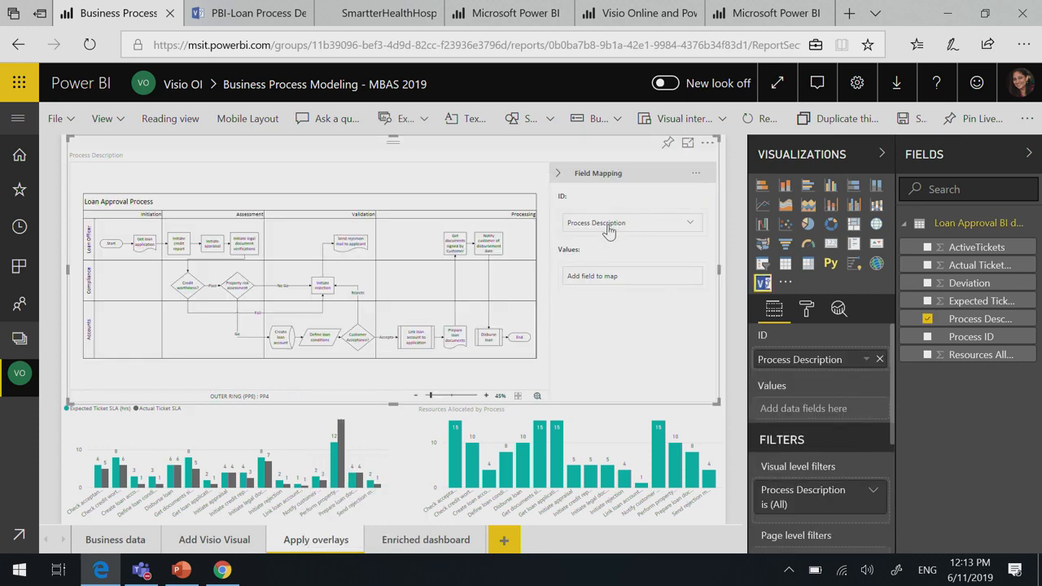
Step: Review the shapes linked to Process Description values such as Check credit worthiness
left_click(632, 221)
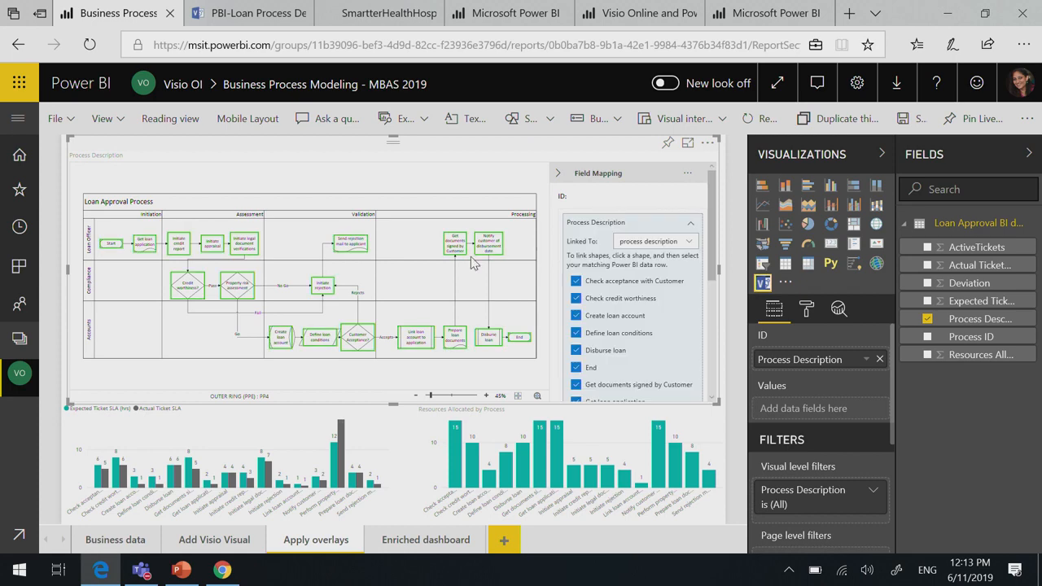
mouse_move(460, 247)
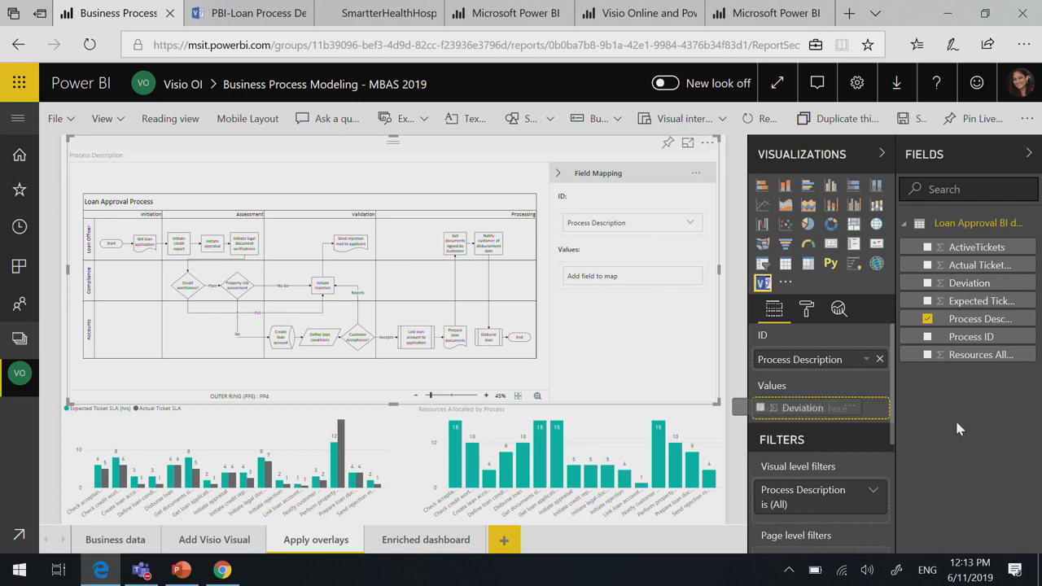
Step: Display Deviation as colors on the diagram shapes, with ranges from -1 to 0.5
left_click(928, 283)
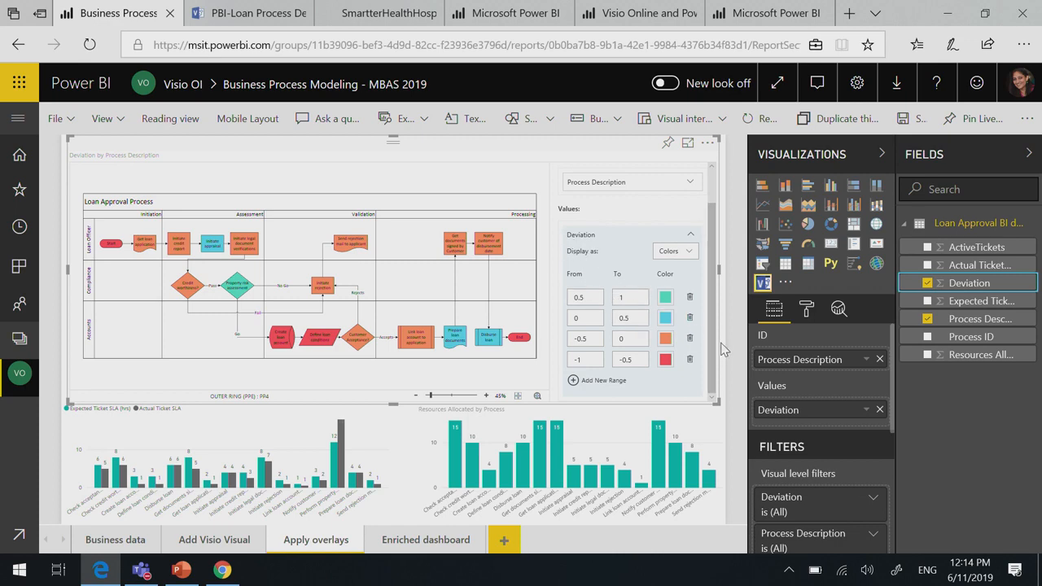
mouse_move(427, 540)
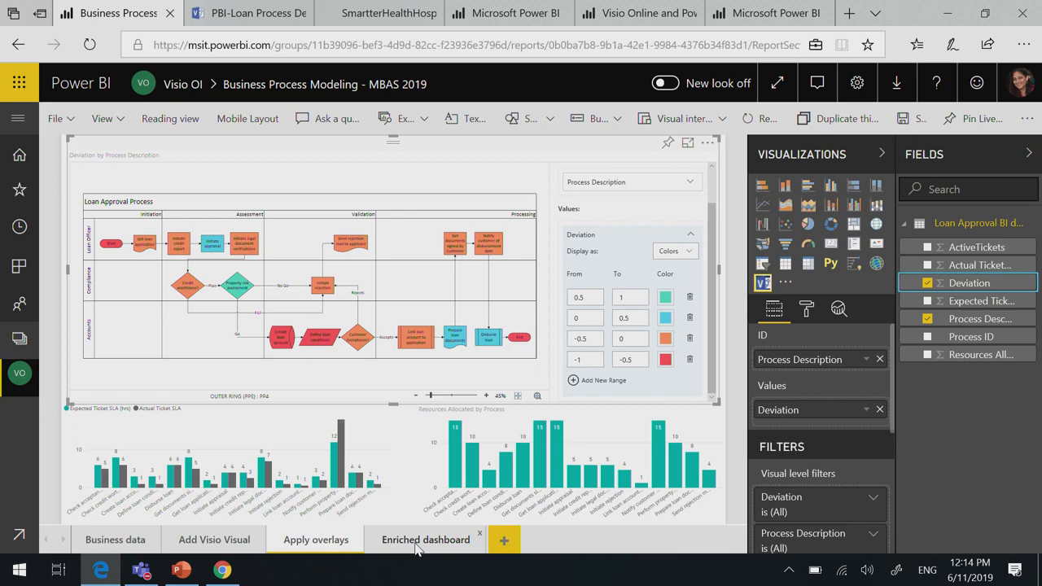
Step: Show the Enriched dashboard page full-width with the Visualizations and Fields panes collapsed
left_click(426, 541)
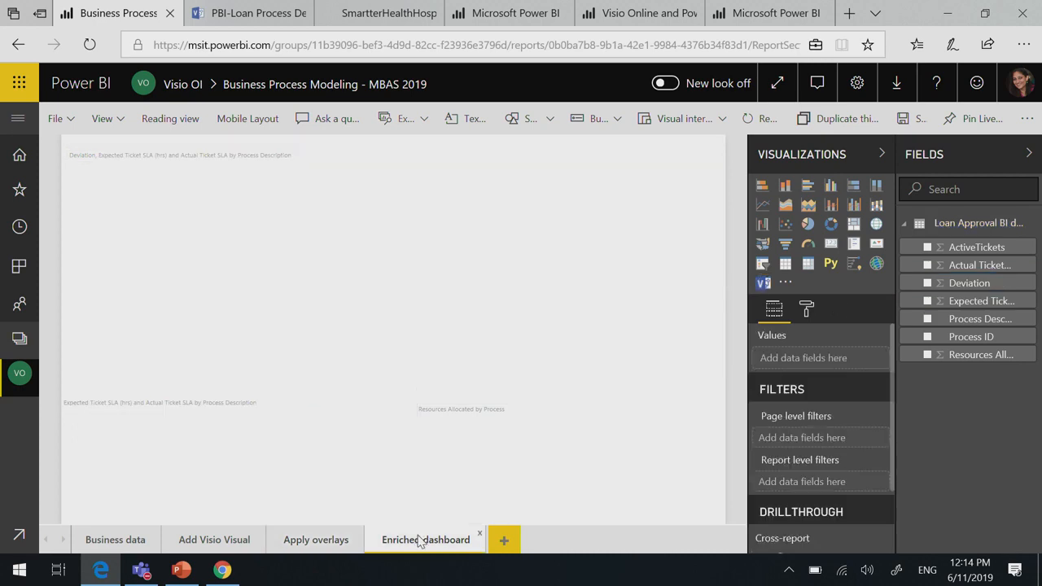
left_click(425, 539)
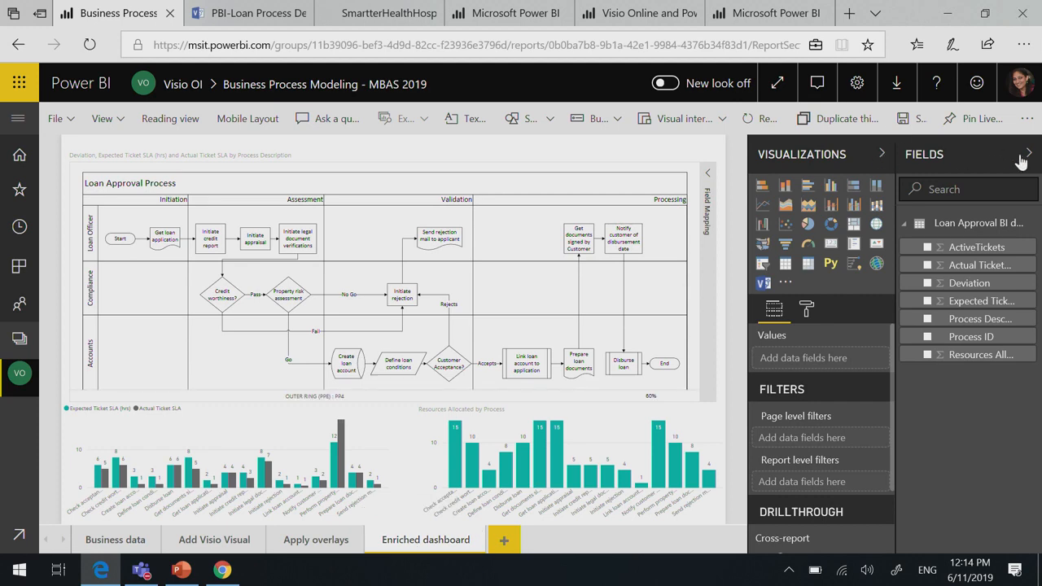
left_click(1027, 153)
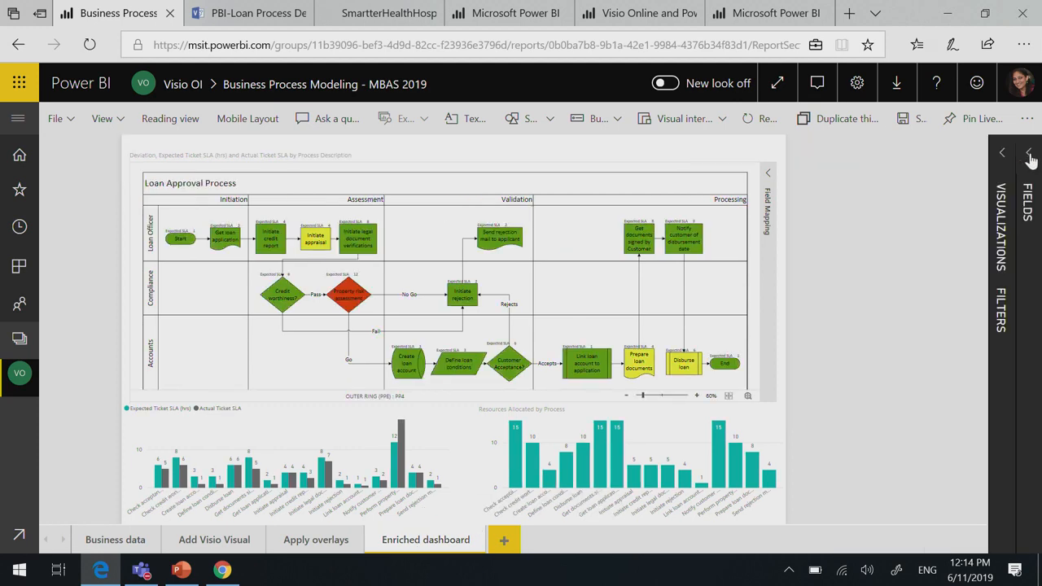
Step: Enlarge the diagram and cross-filter the SLA charts to the Property risk assessment step
left_click(1029, 154)
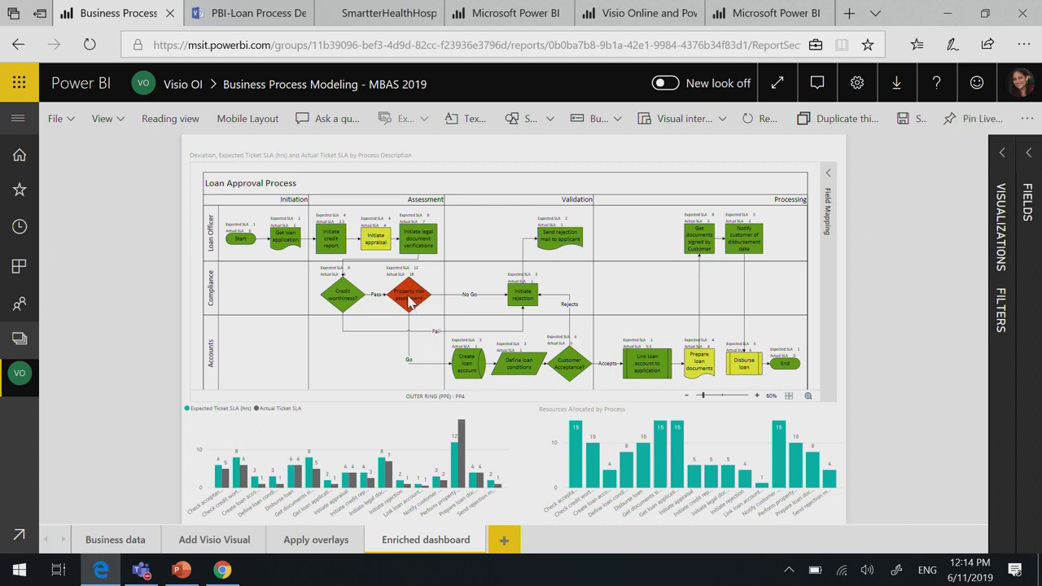
left_click(755, 396)
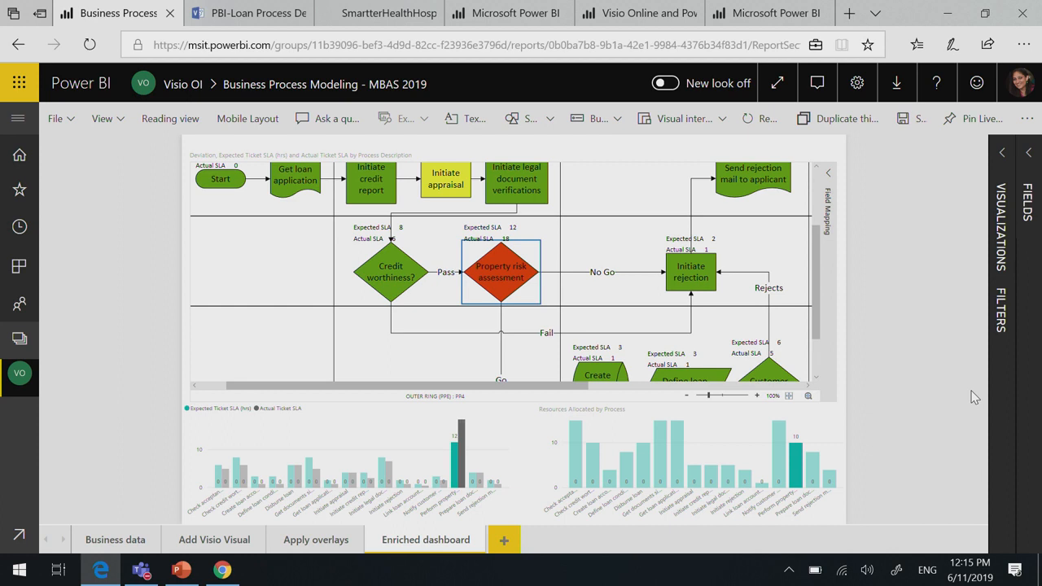
mouse_move(873, 416)
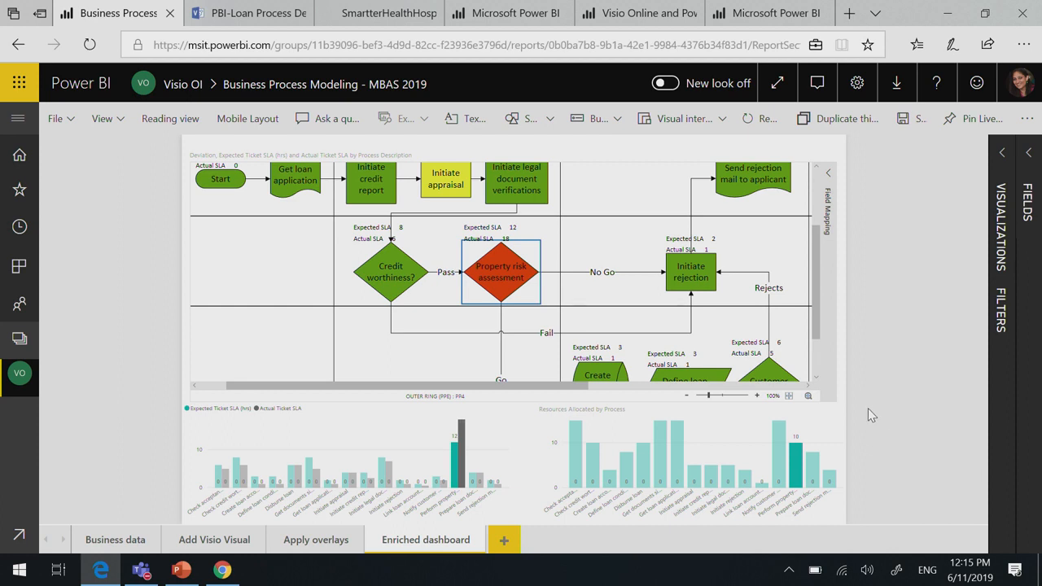